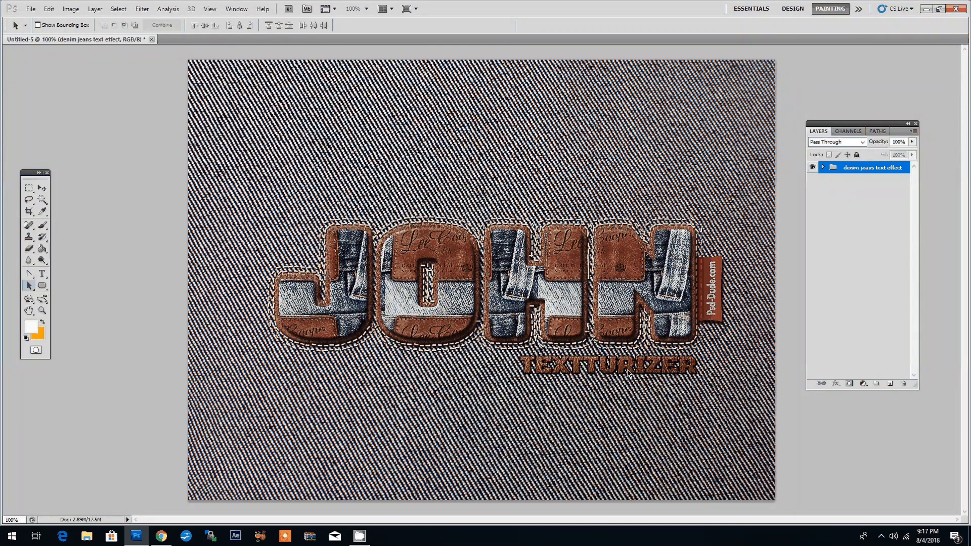
Create a new 1200×800 px, 72 ppi document with a white background
click(30, 8)
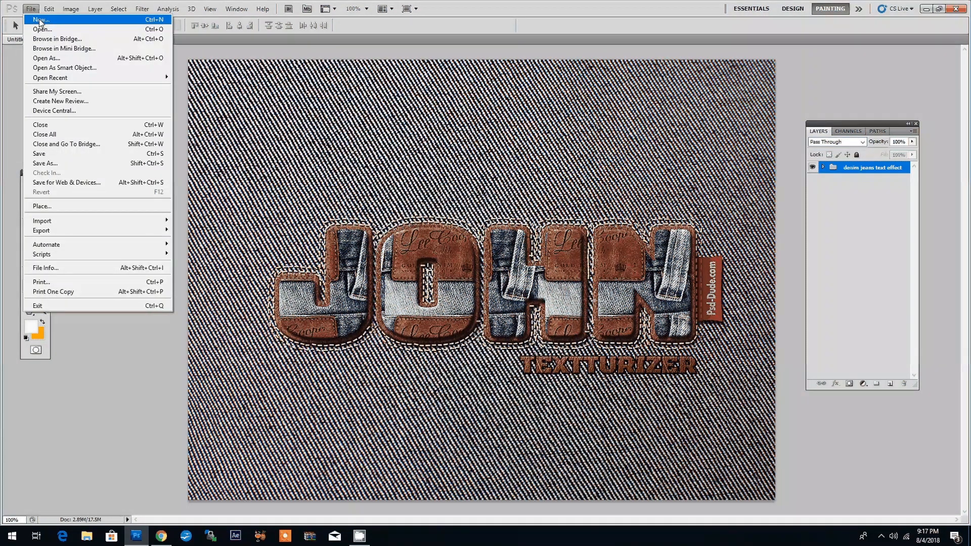
click(39, 19)
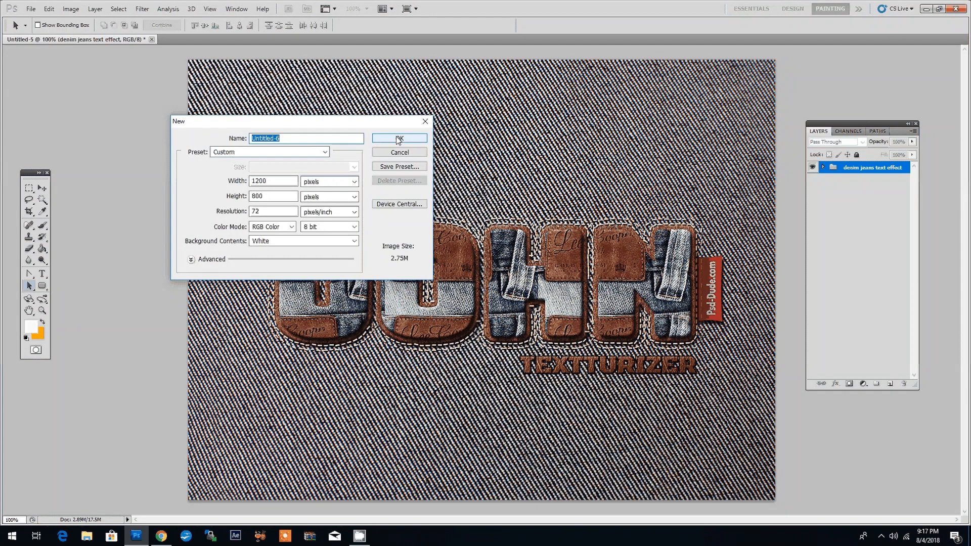
click(399, 138)
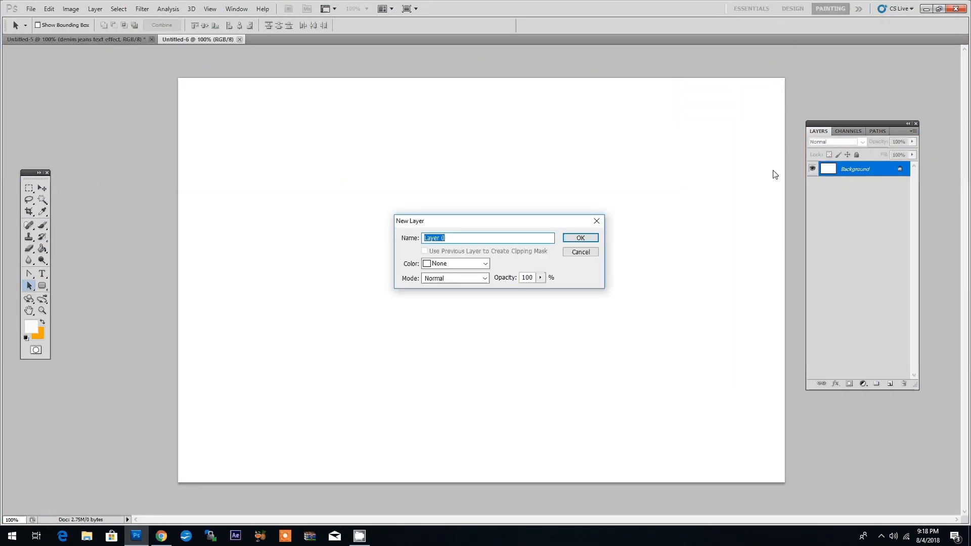
Convert the locked Background into a regular layer named 'background'
click(579, 237)
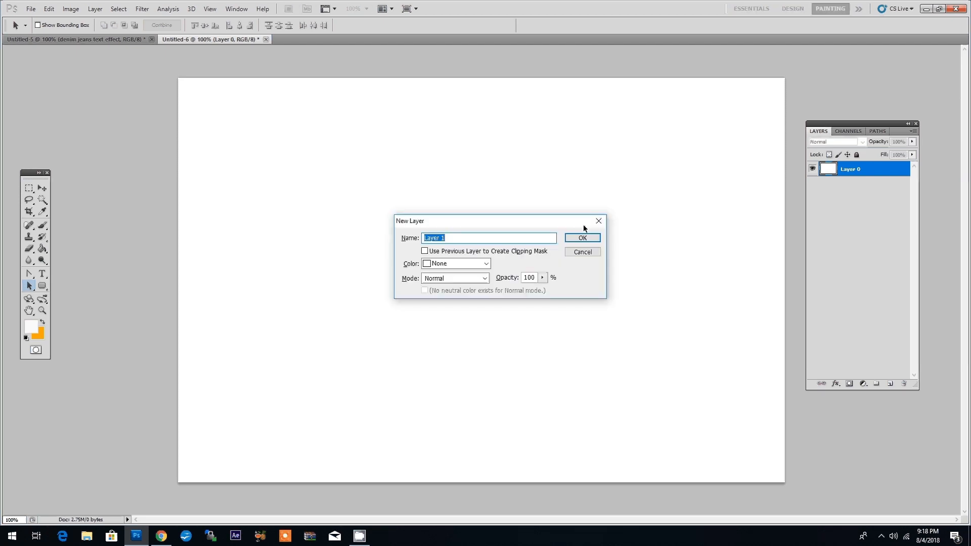
text(back)
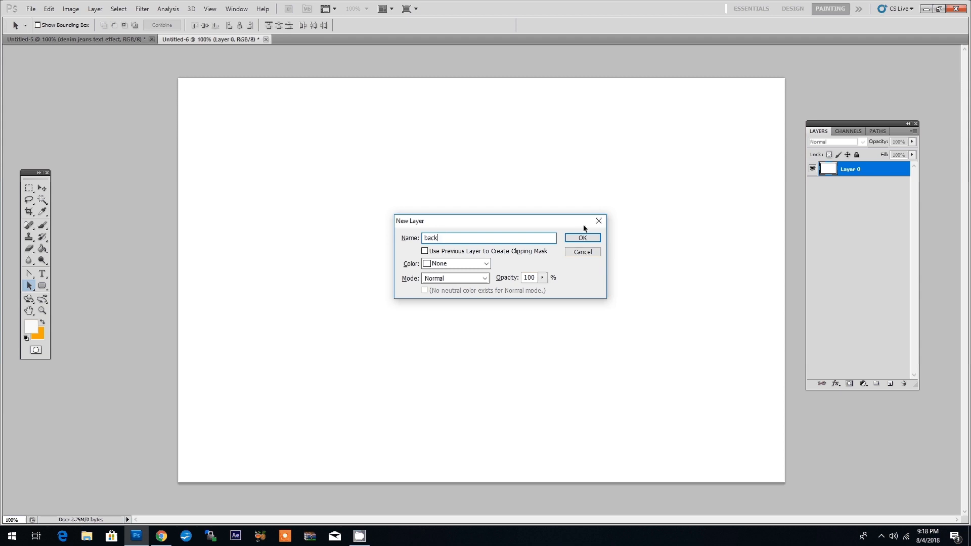
click(581, 238)
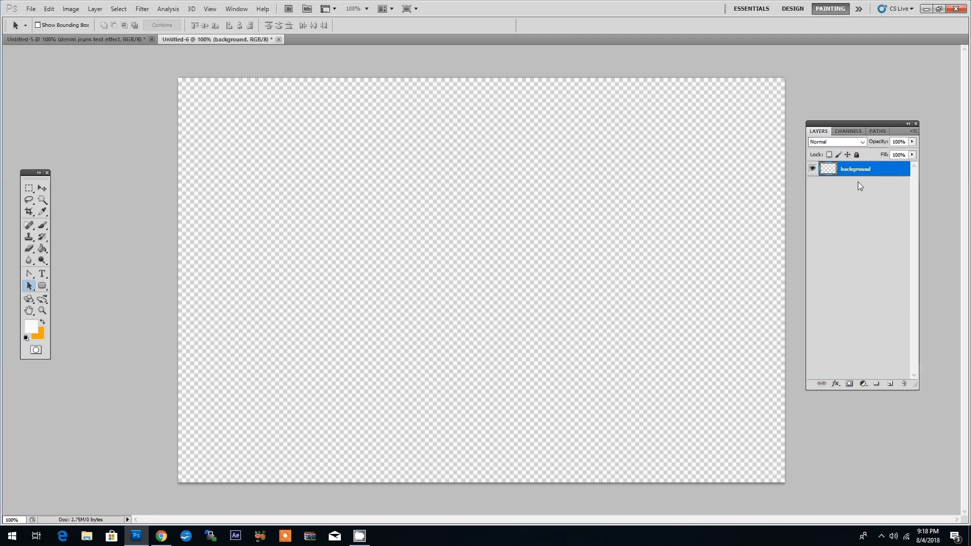
mouse_move(239, 172)
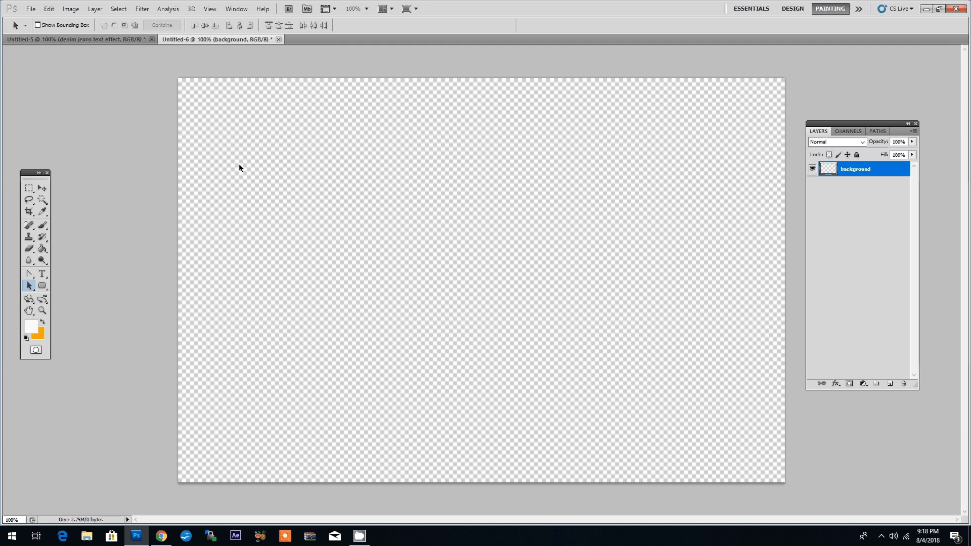
Bring up Chrome on the Inside Jeans Texture High Resolution tab
click(160, 536)
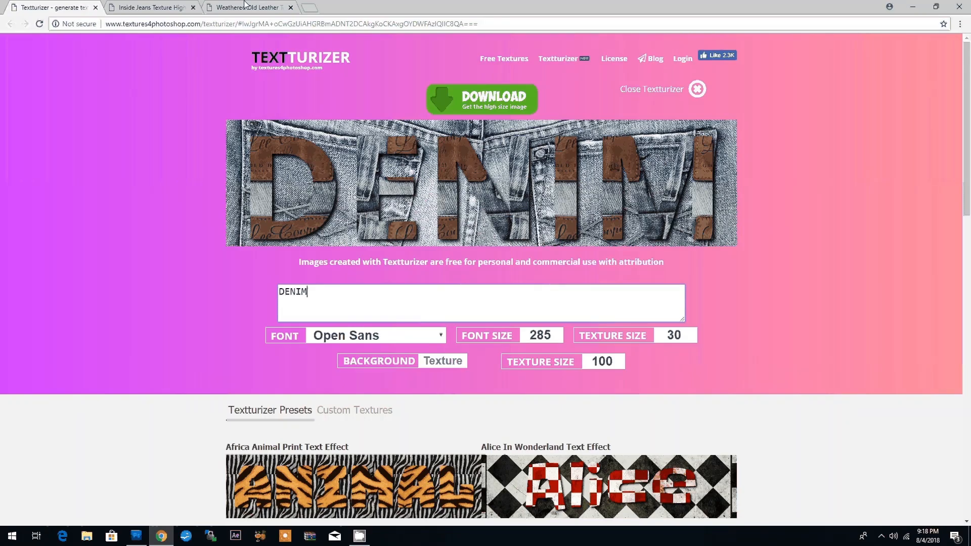
click(149, 6)
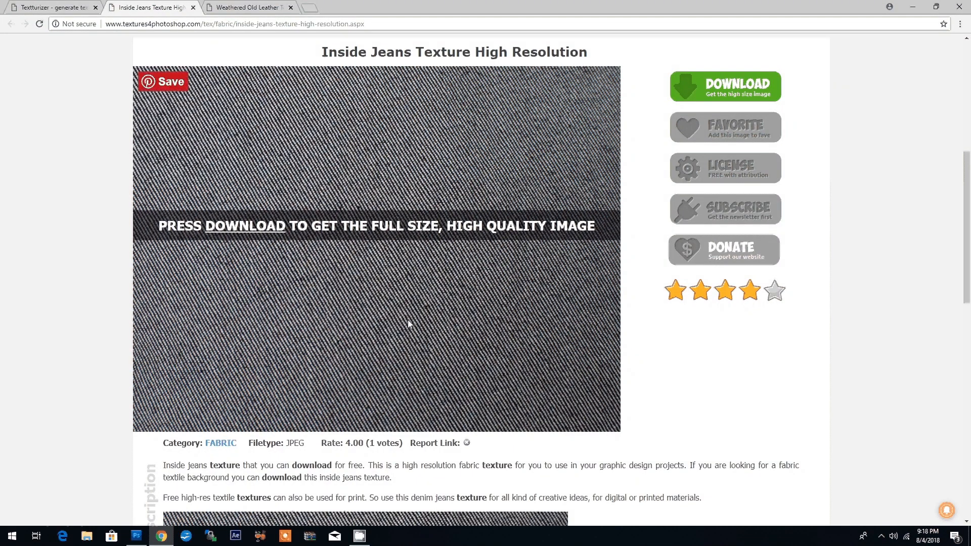
mouse_move(386, 287)
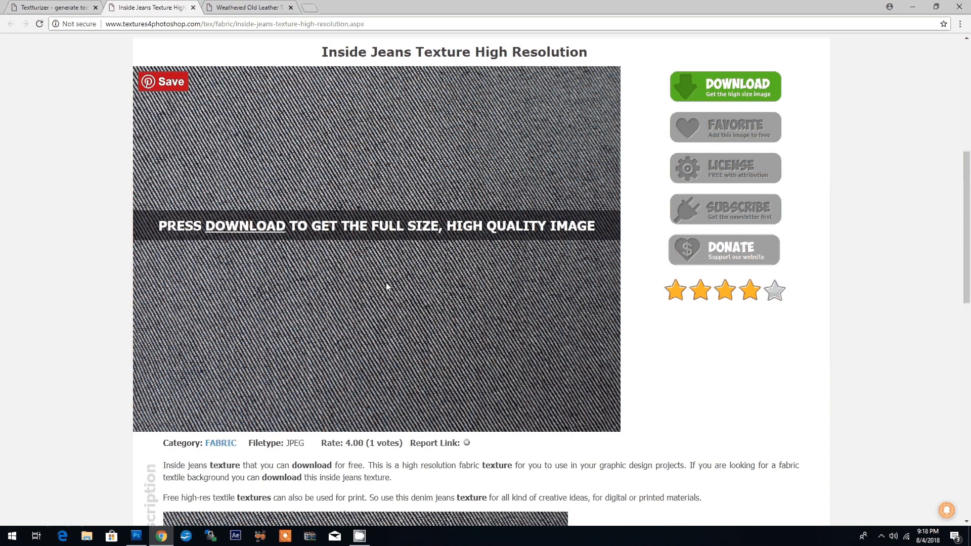
mouse_move(480, 167)
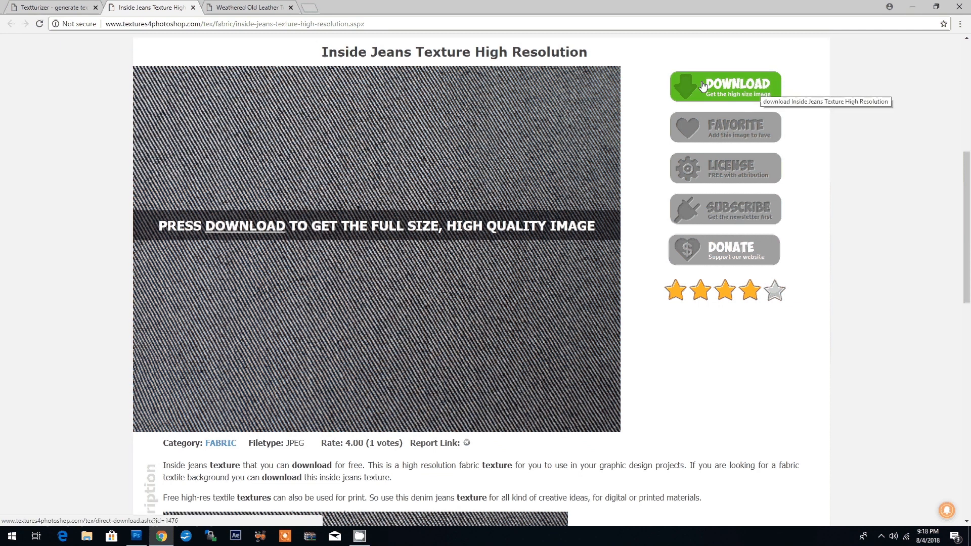
mouse_move(130, 527)
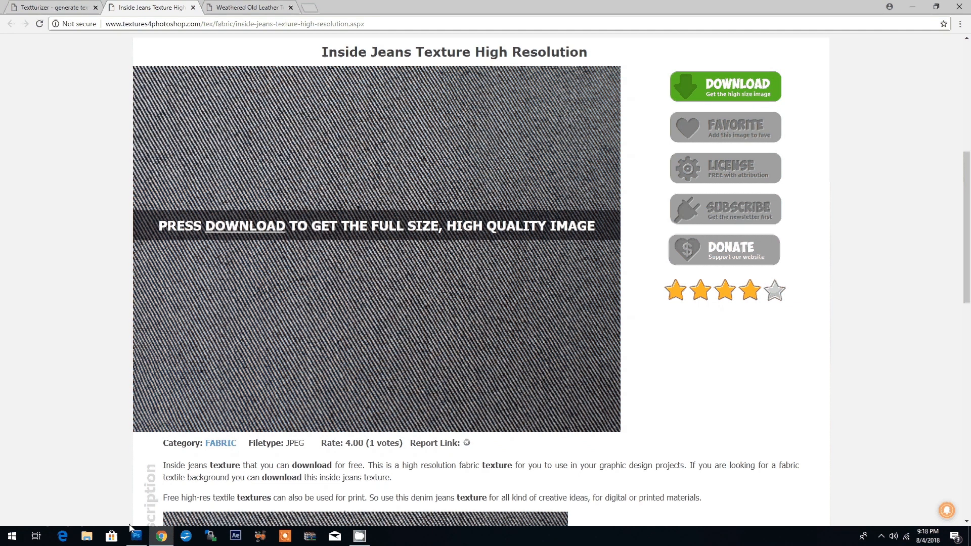
mouse_move(135, 536)
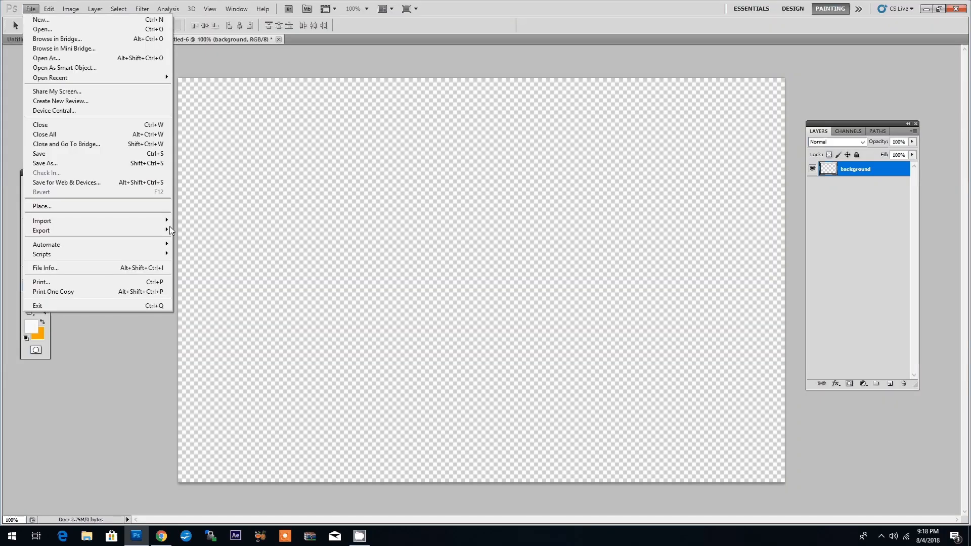
mouse_move(89, 206)
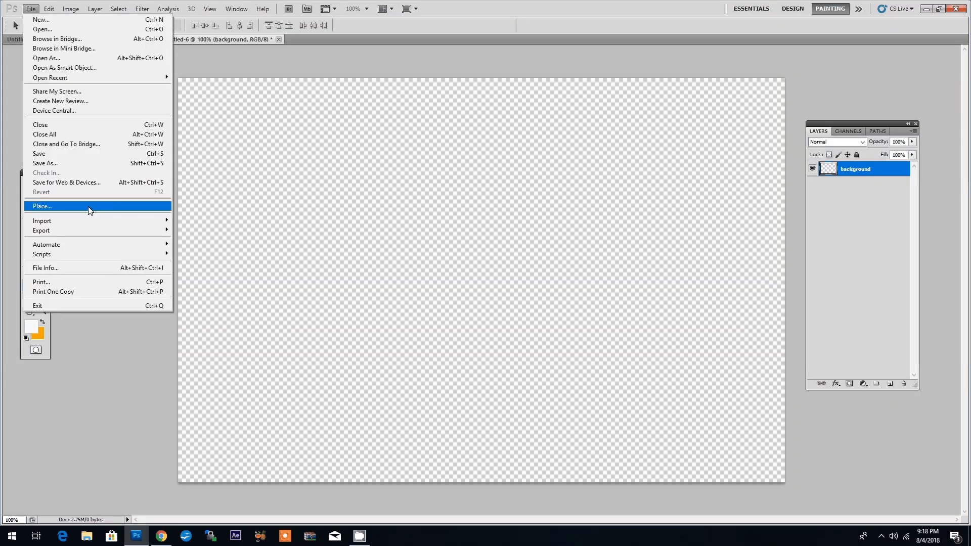
Place inside-jeans-texture-high-resolution.jpg and stretch it across the whole canvas
click(41, 206)
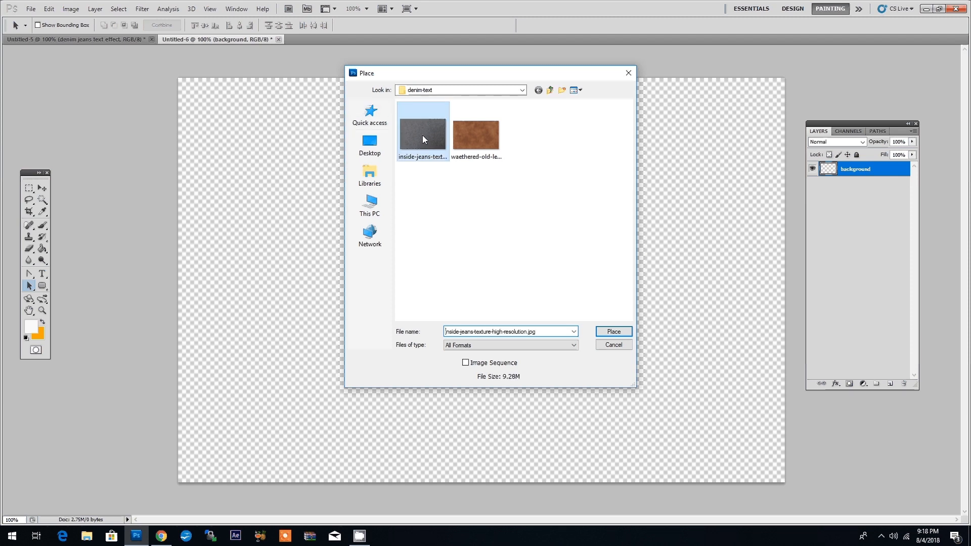
click(612, 331)
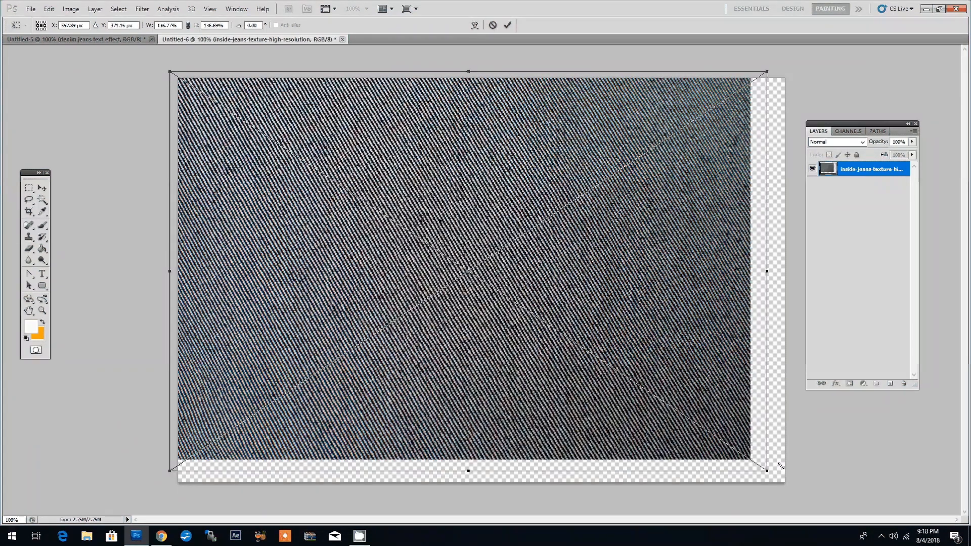
click(508, 25)
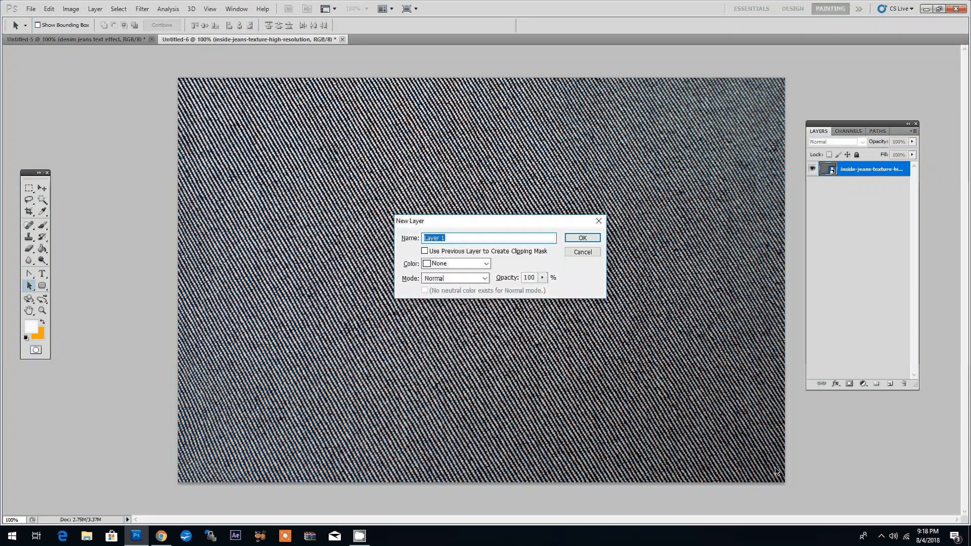
Add a new empty layer named 'denim text' above the texture
text(denim t)
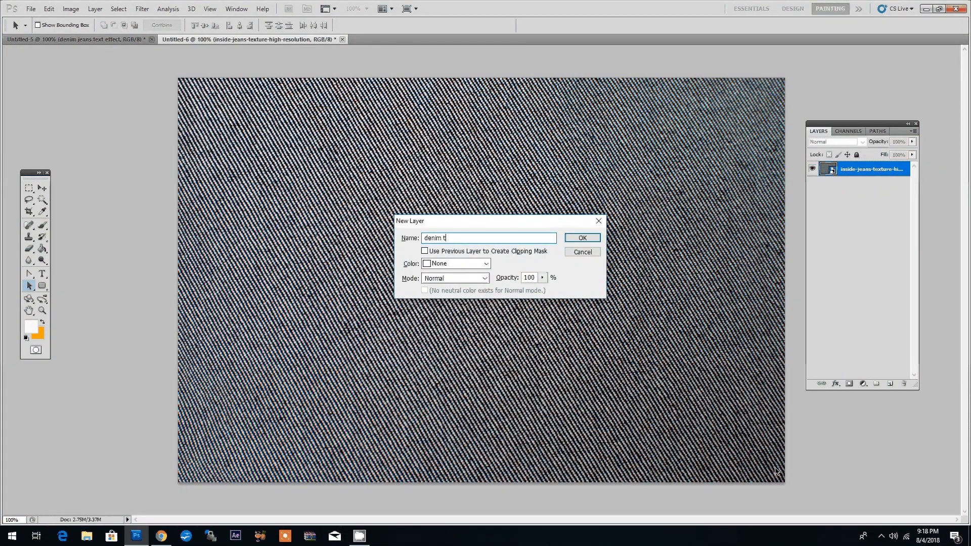
click(581, 238)
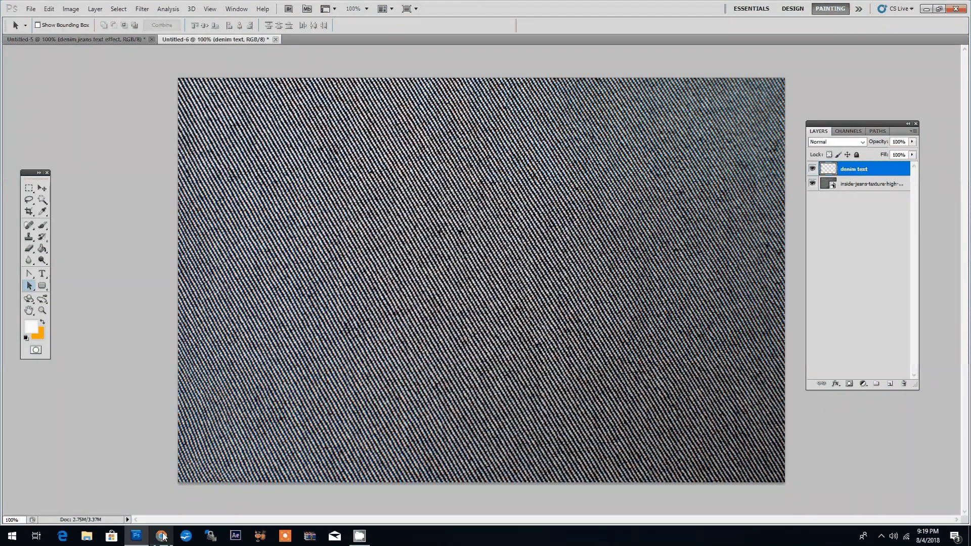
In Textturizer, load the Denim Jeans Text Effect preset
click(161, 536)
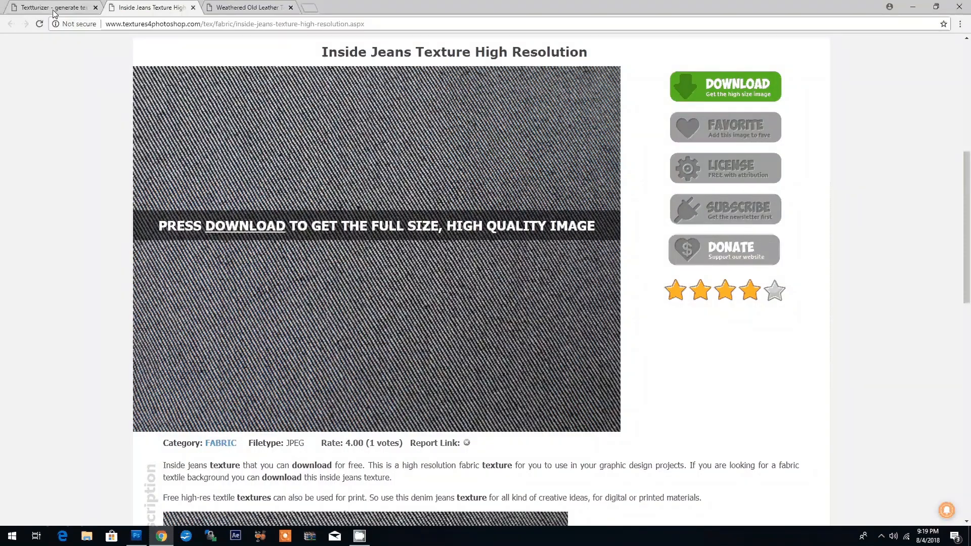
click(53, 7)
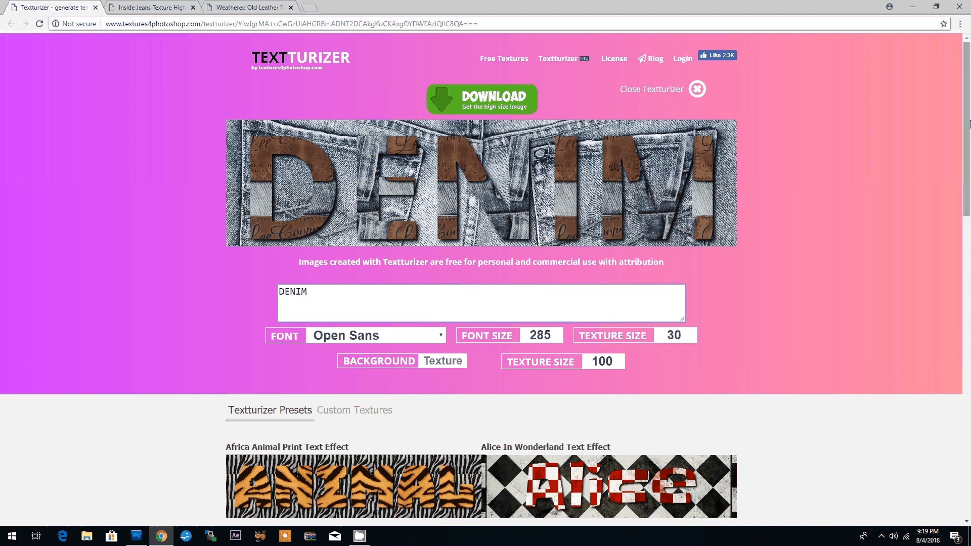
scroll(down, 3)
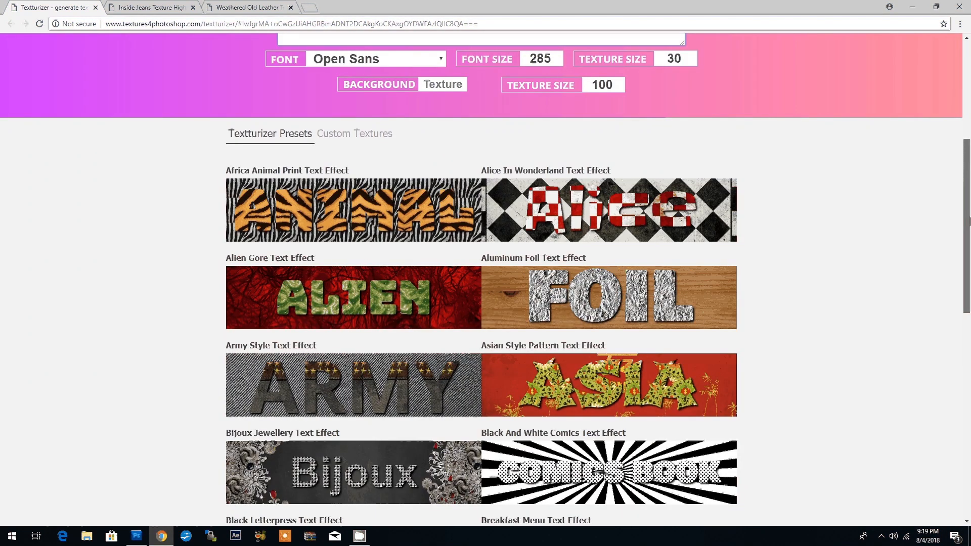
scroll(down, 3)
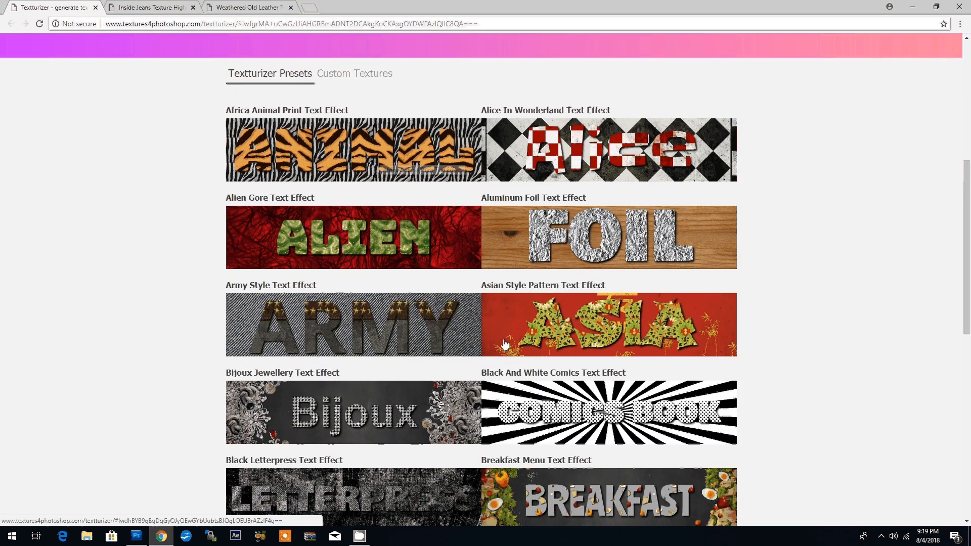
scroll(down, 3)
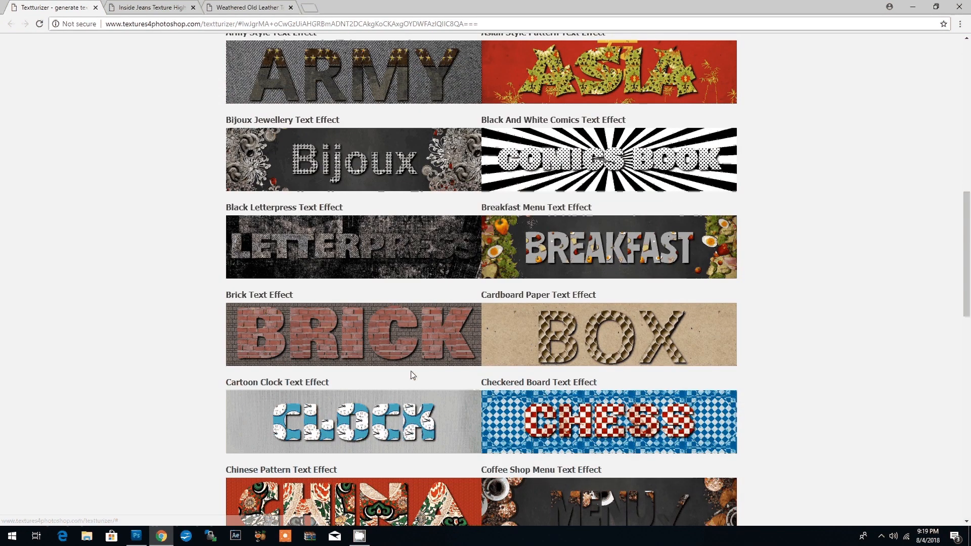
scroll(down, 3)
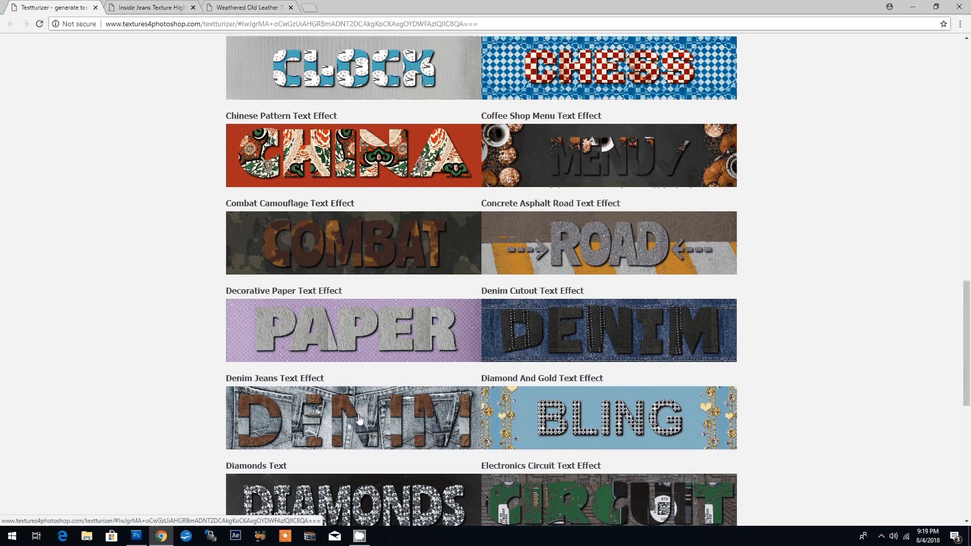
mouse_move(322, 381)
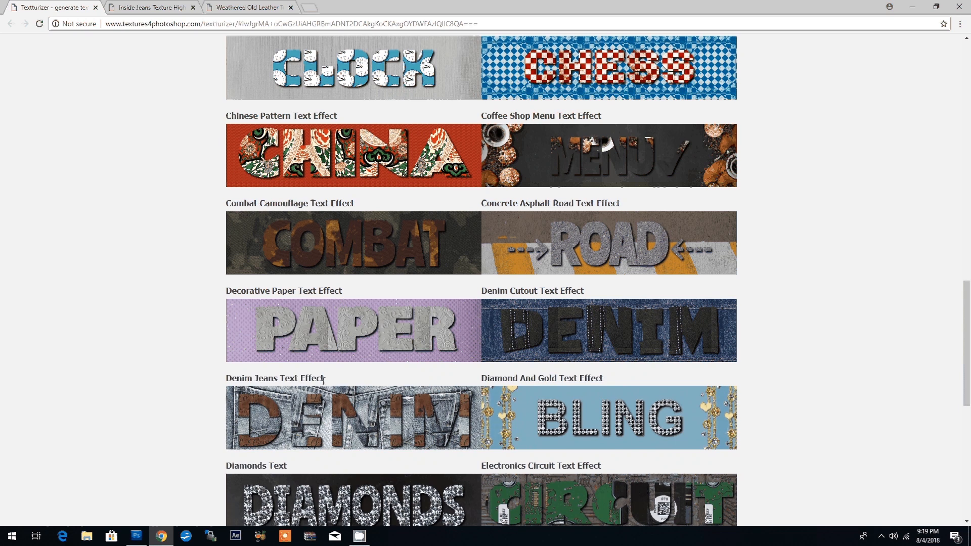
click(353, 417)
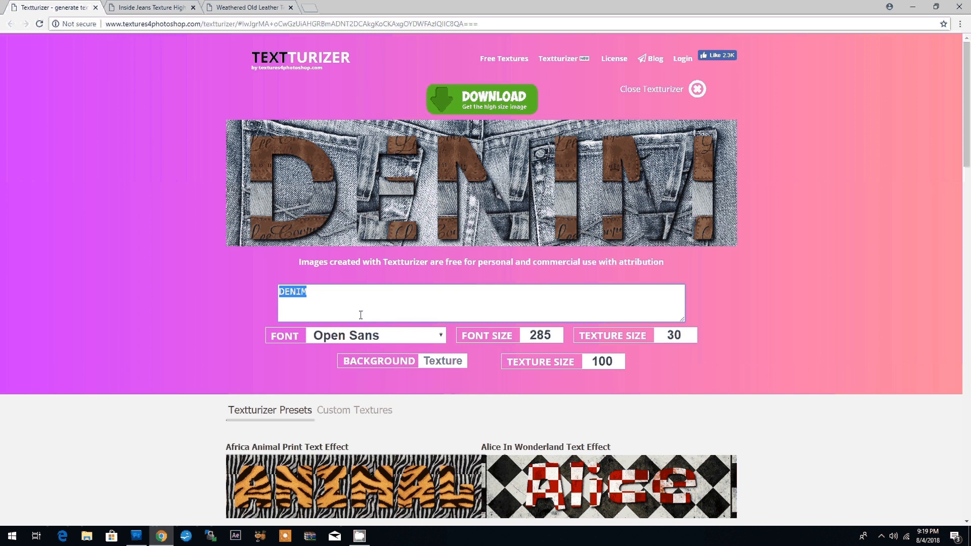
Change the effect text to 'JOHN' in the Bungee Inline font
text(JOHN)
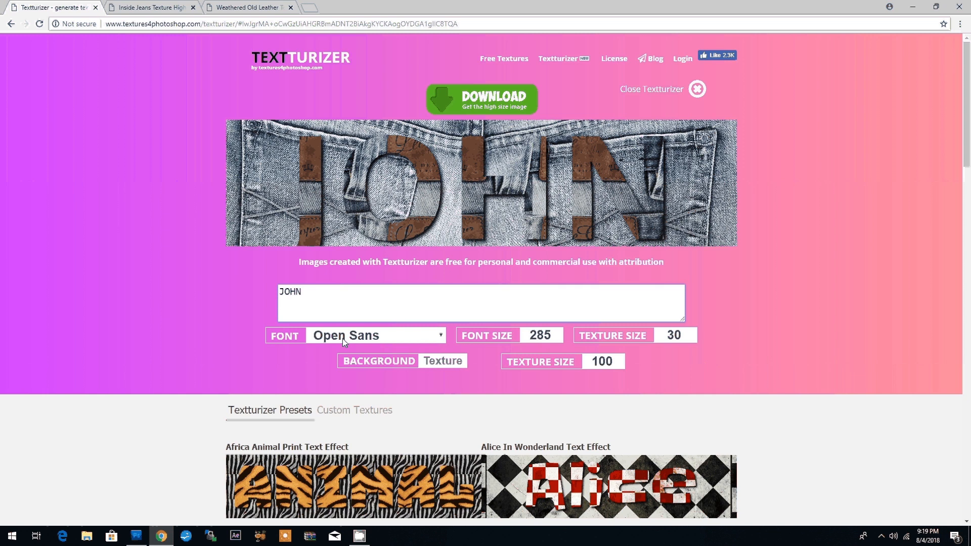
click(355, 334)
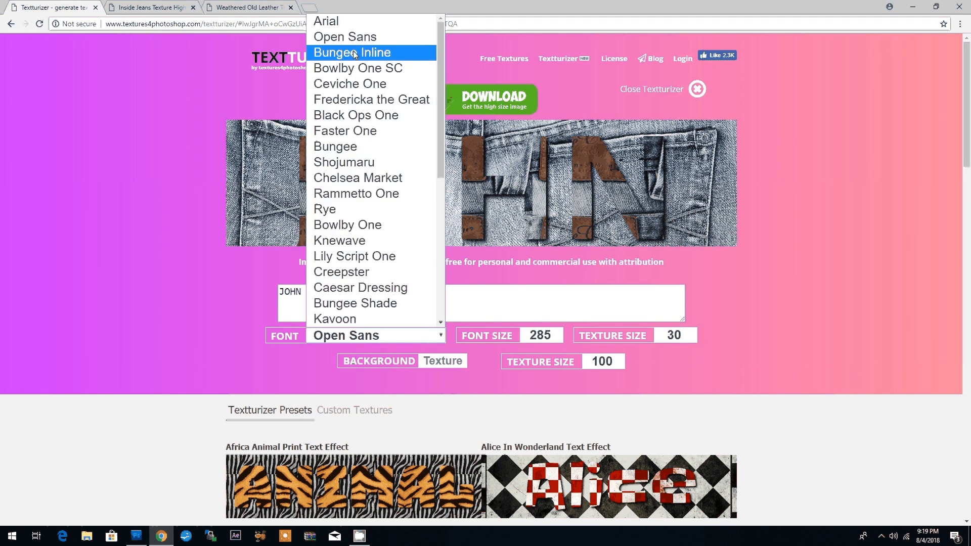
click(351, 52)
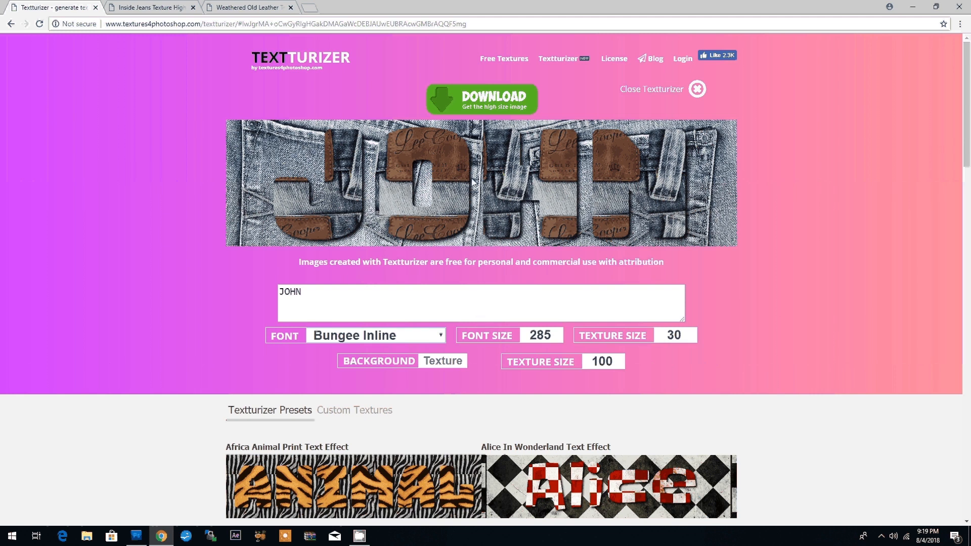
mouse_move(617, 205)
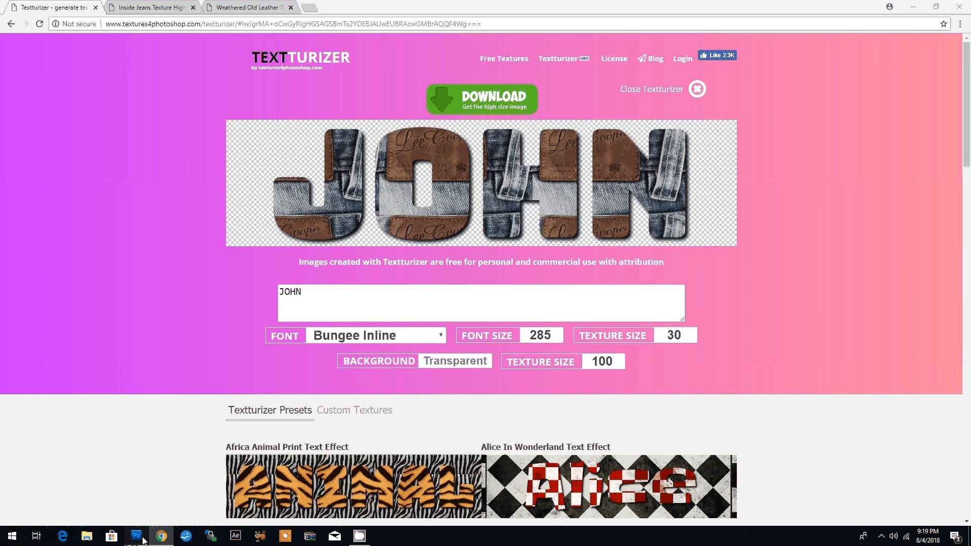
click(136, 536)
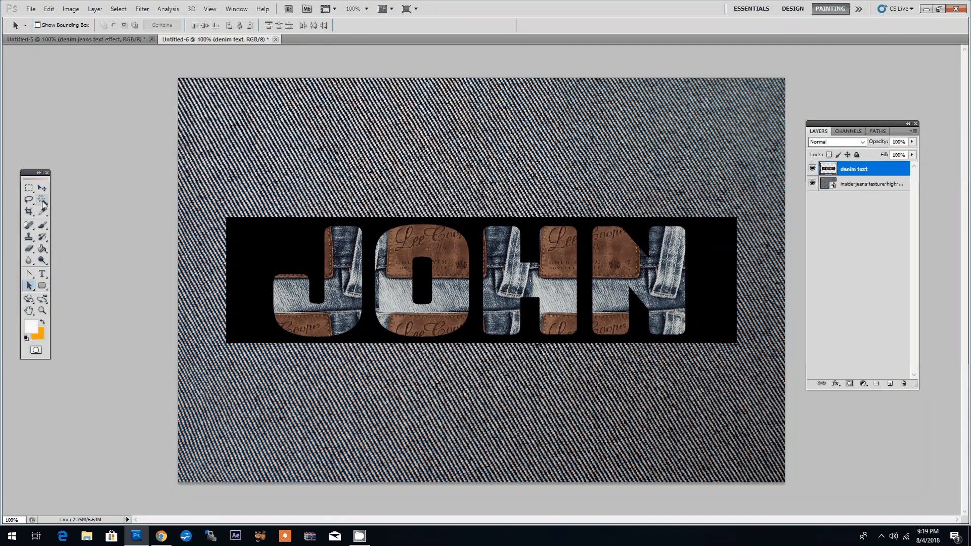
Select the black area around the JOHN letters with the Magic Wand
click(29, 202)
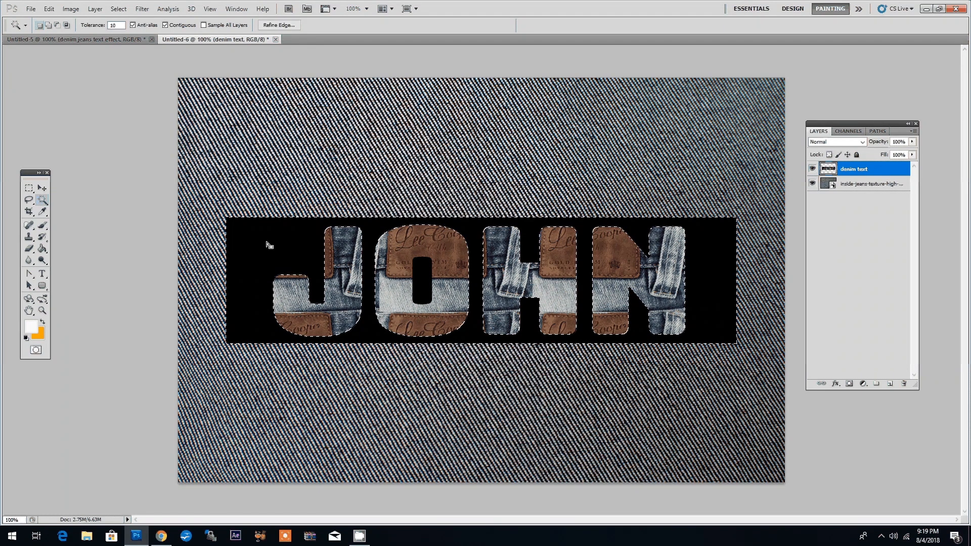
click(425, 286)
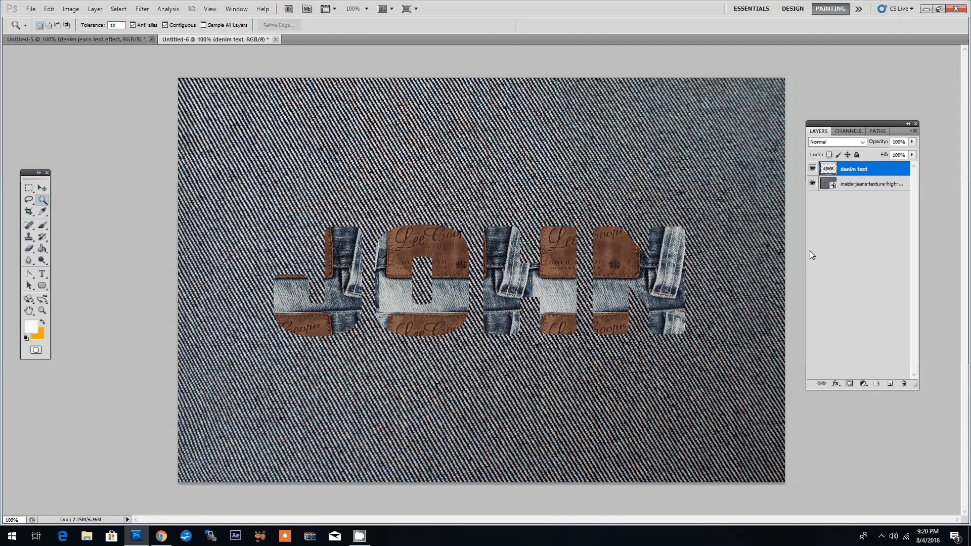
mouse_move(850, 185)
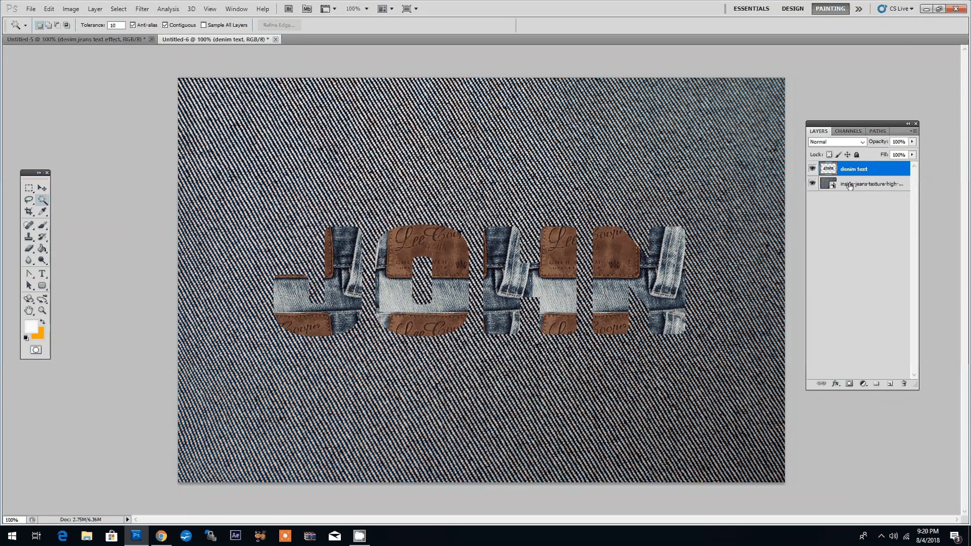
Add an empty 'leather text' layer directly above the denim background layer
click(867, 183)
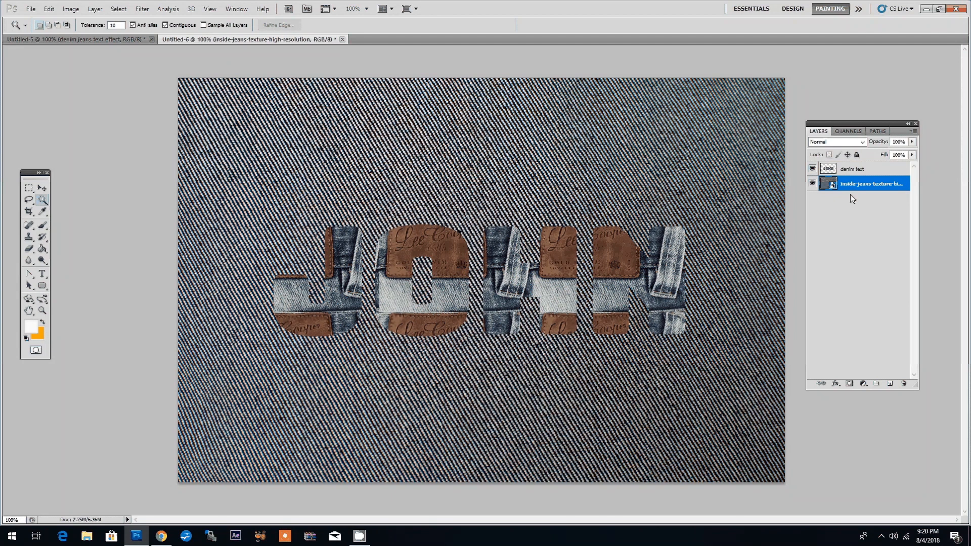
mouse_move(858, 194)
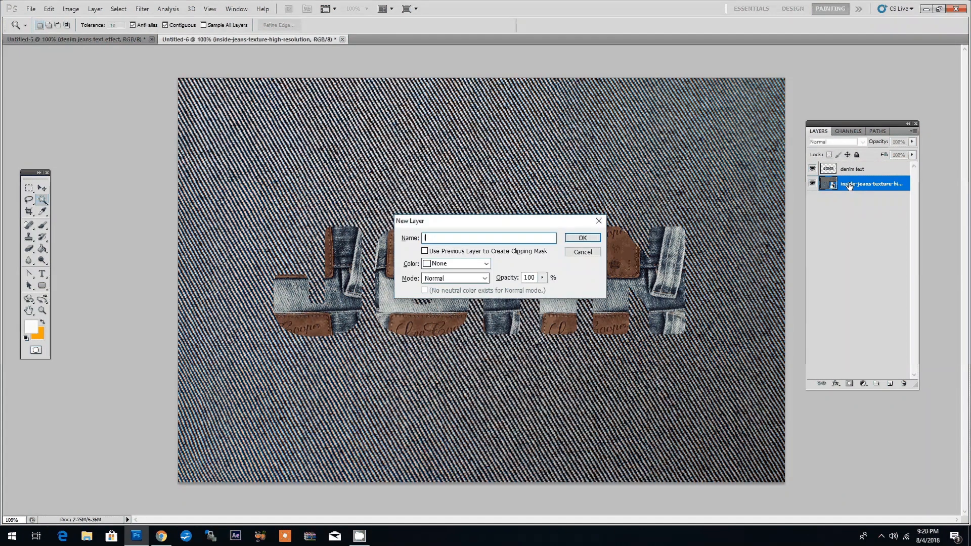
text(leather t)
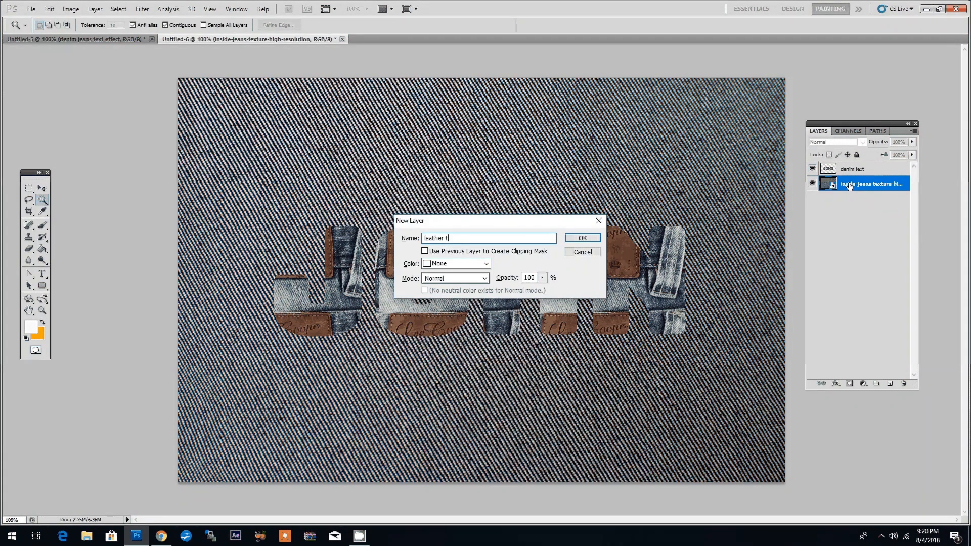
click(581, 238)
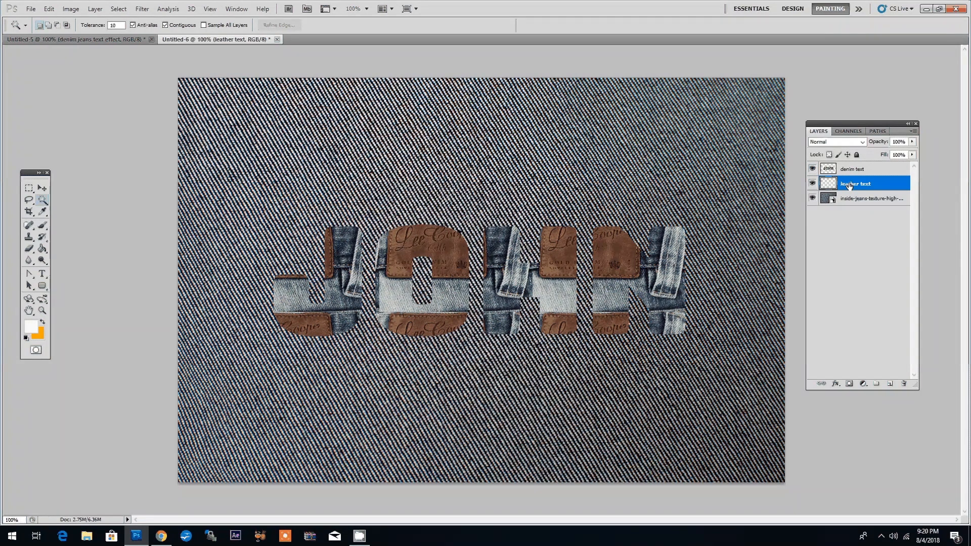
mouse_move(844, 168)
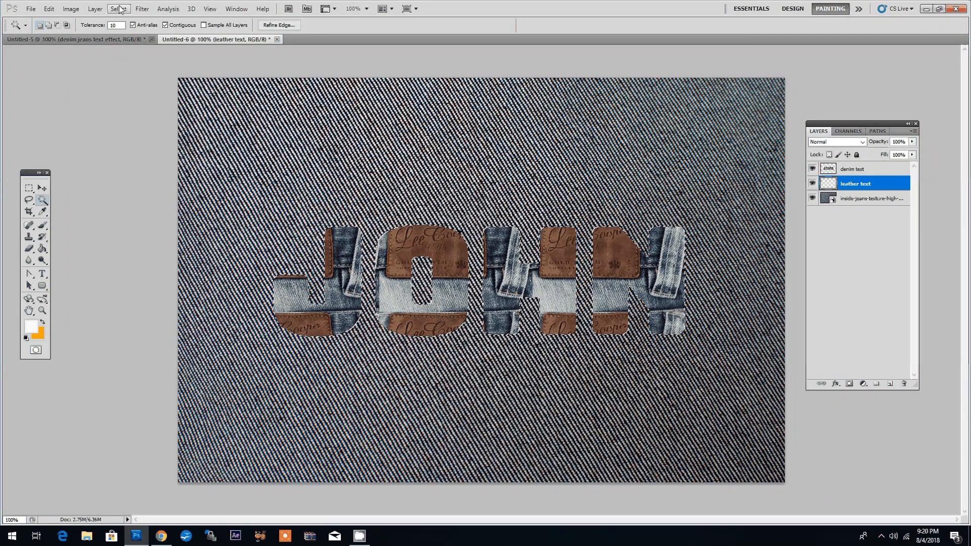
Expand the letter selection by 12 px and fill it with white
click(118, 8)
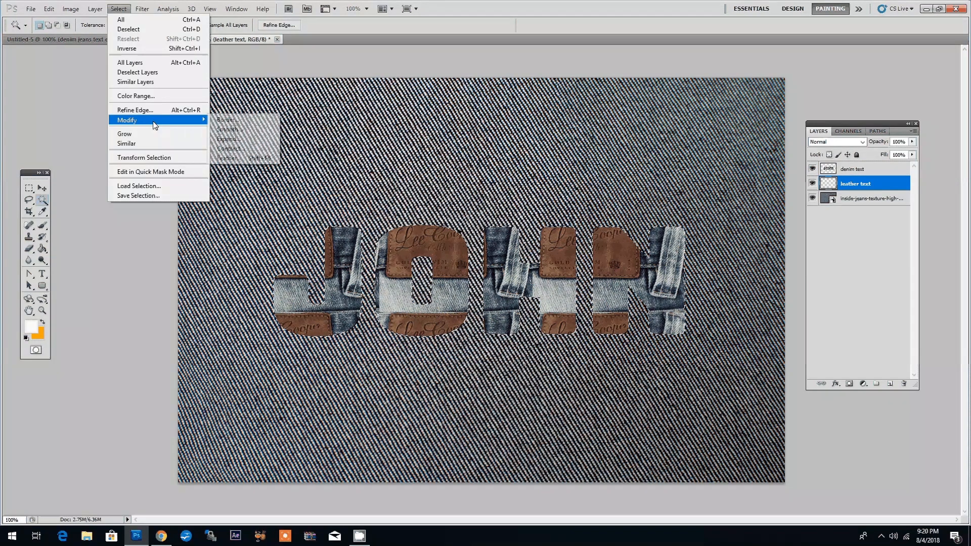
click(230, 138)
text(12)
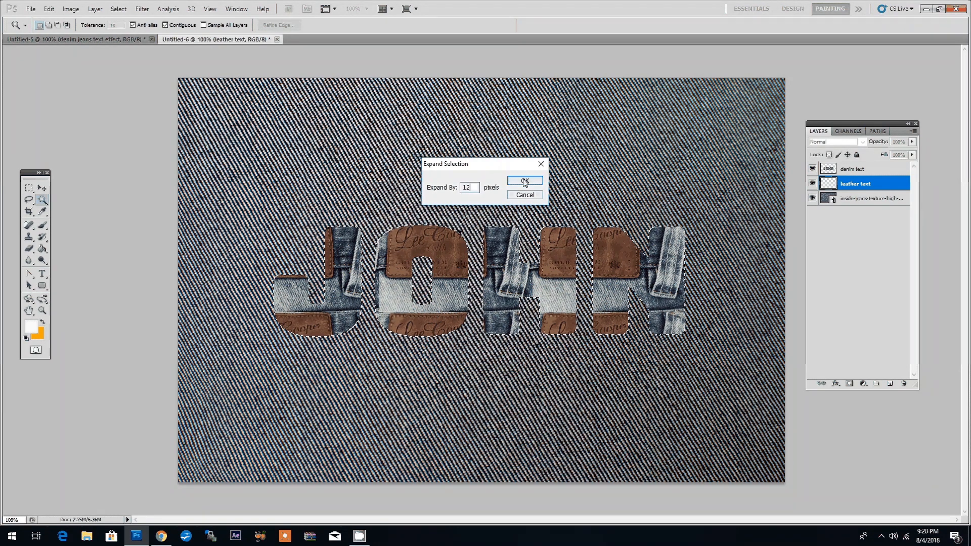
click(524, 180)
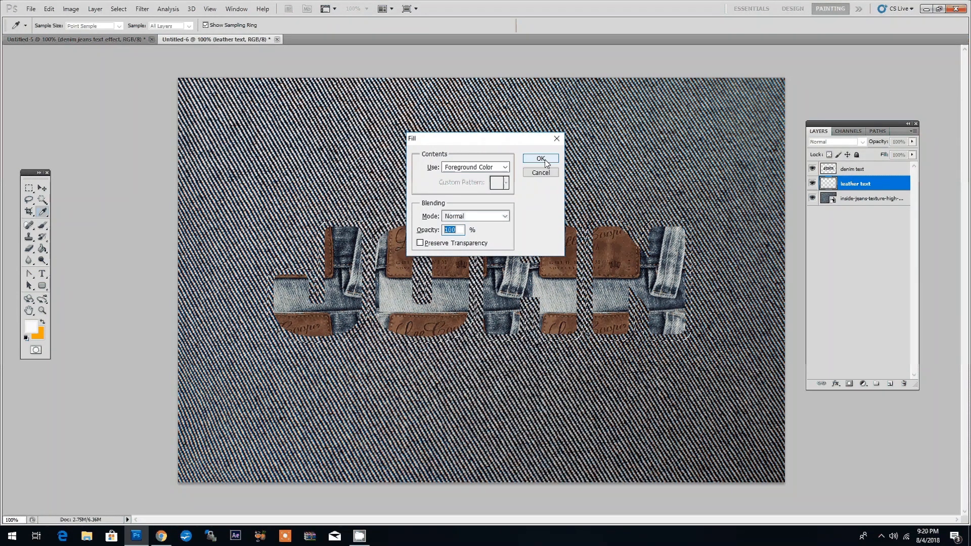
click(539, 158)
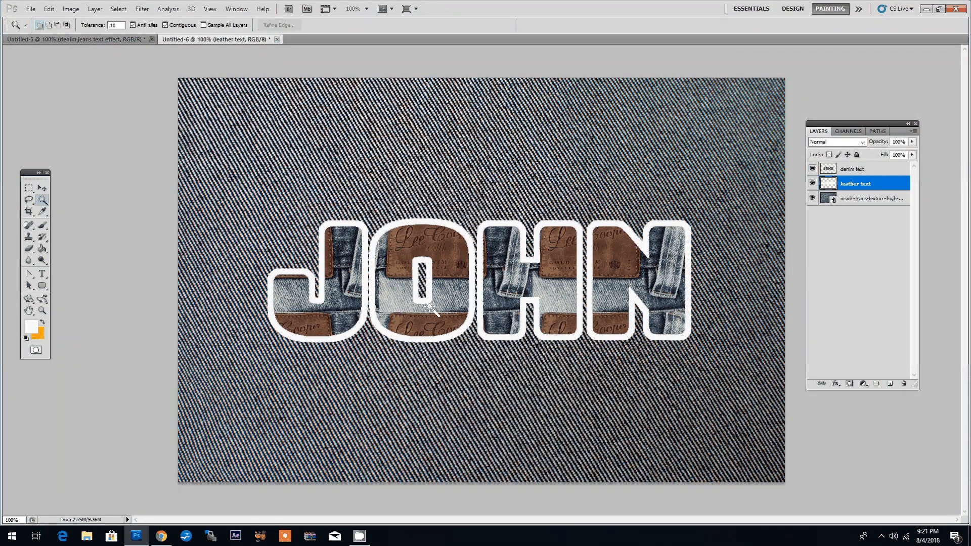
mouse_move(452, 240)
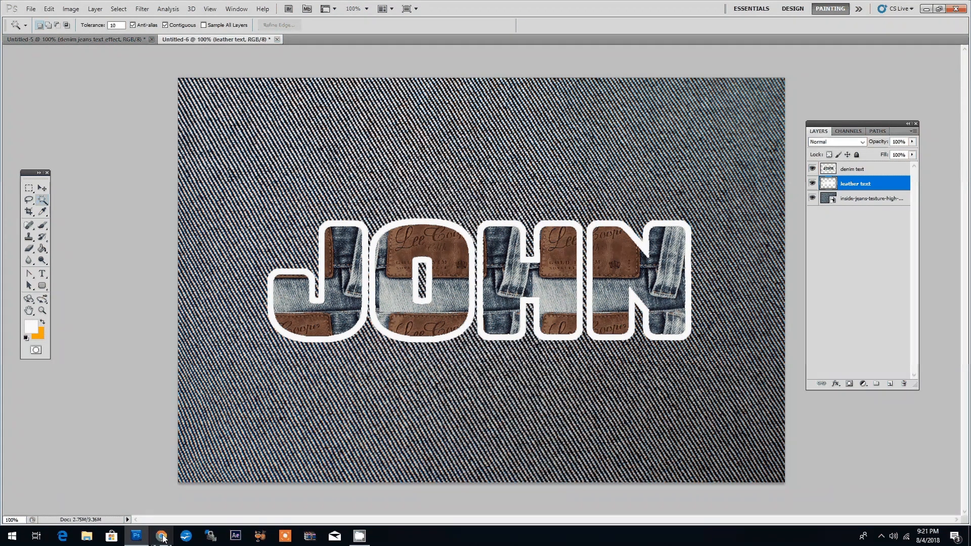
Switch to Chrome showing the Weathered Old Leather Texture Free page
click(161, 535)
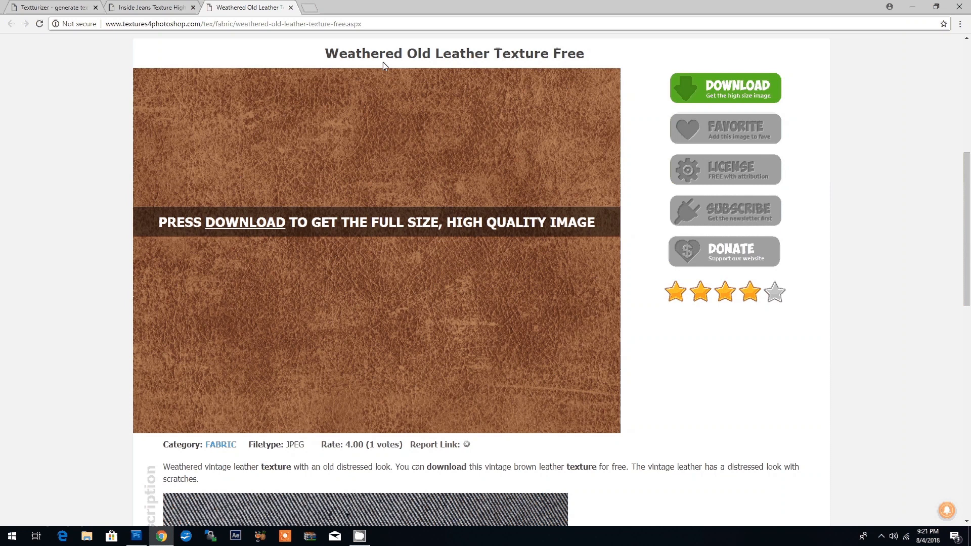
mouse_move(425, 203)
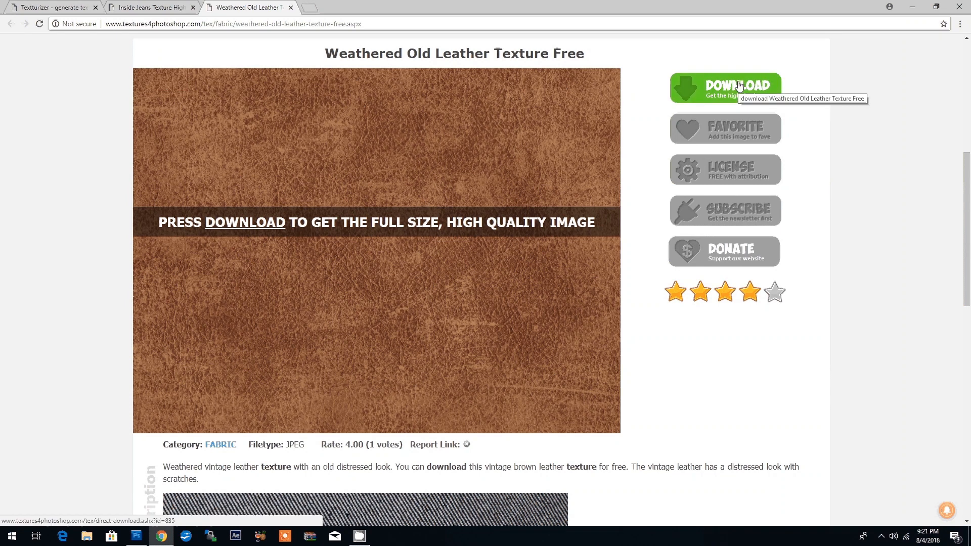
mouse_move(136, 535)
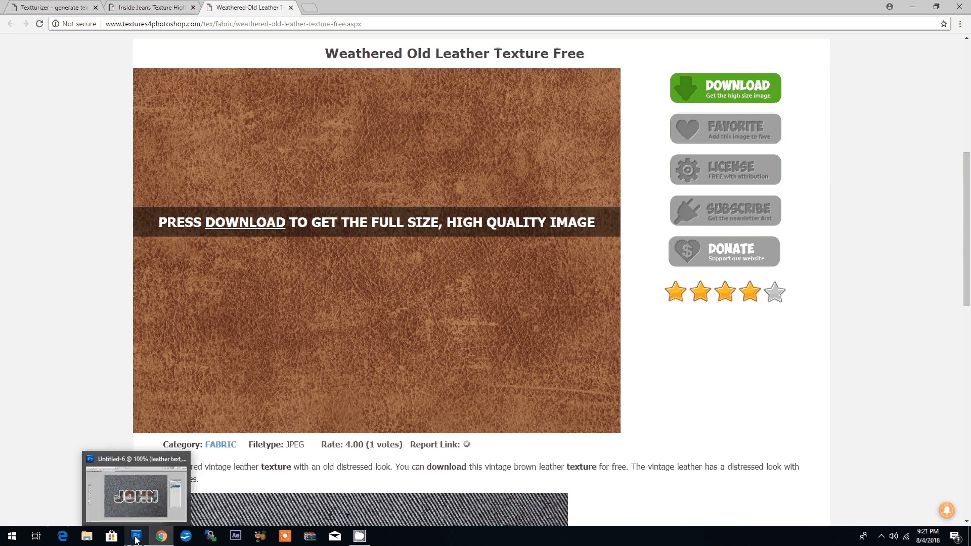
Commit the weathered leather texture above the leather text layer and clip it to that layer
click(135, 535)
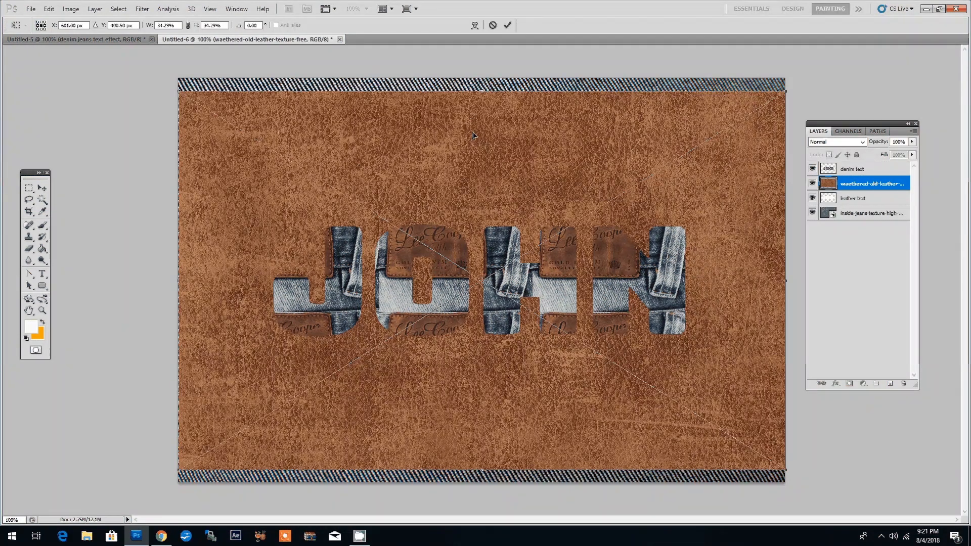
click(28, 199)
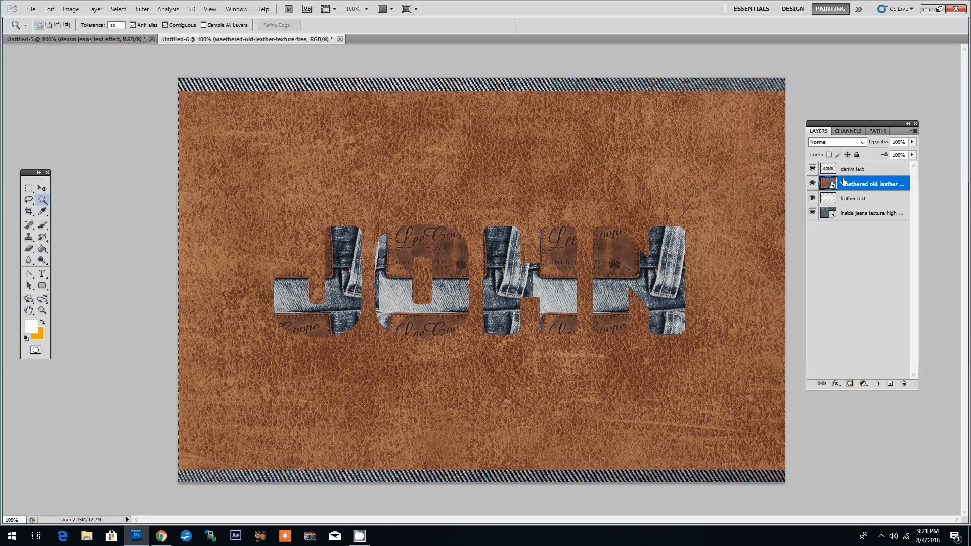
right_click(872, 183)
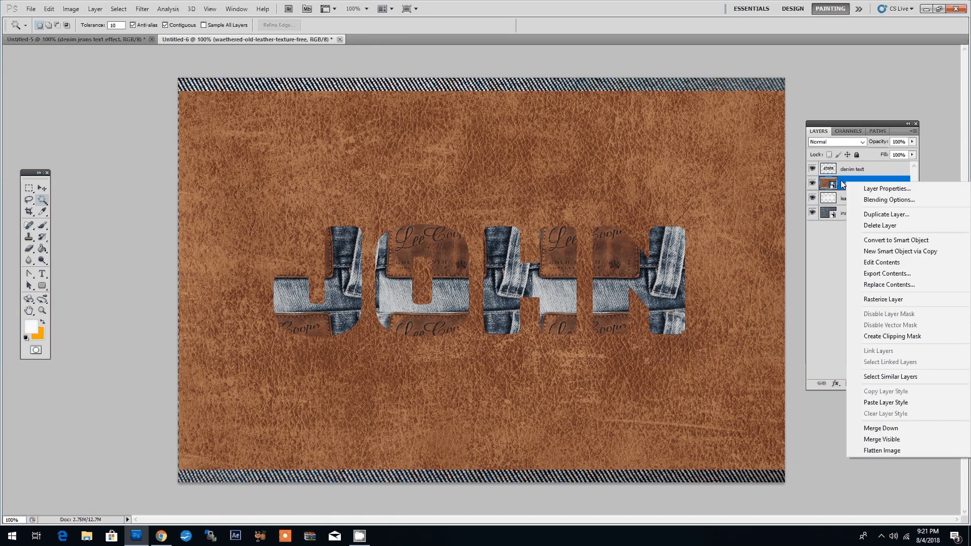
mouse_move(896, 240)
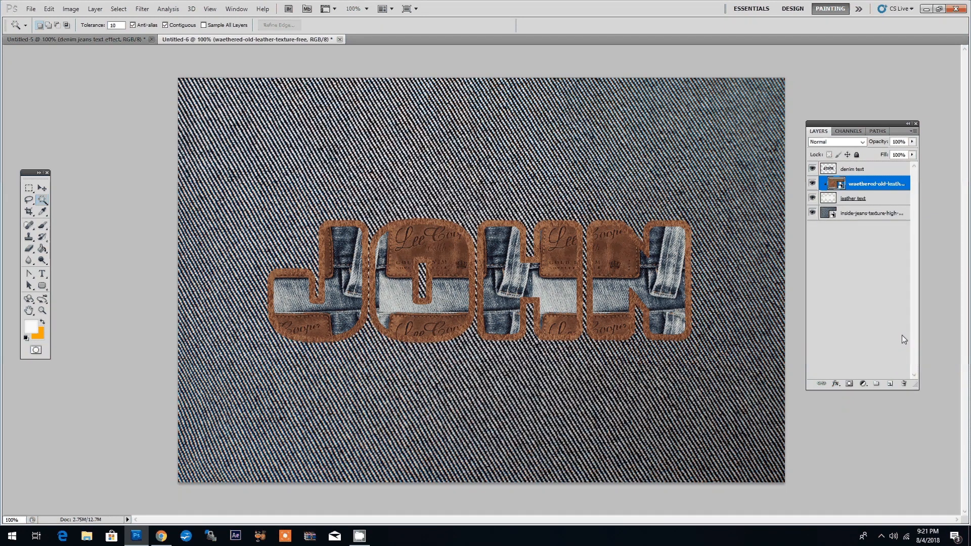
mouse_move(884, 322)
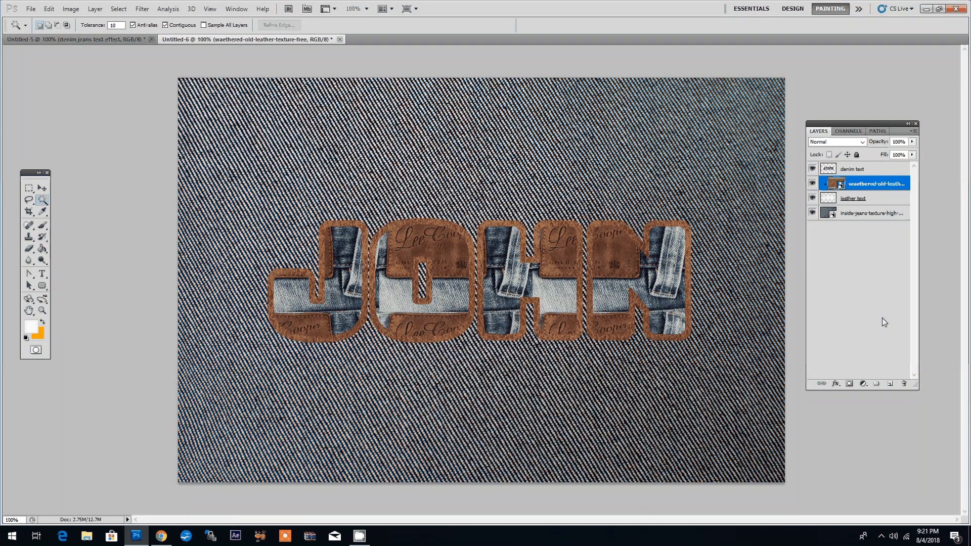
mouse_move(871, 206)
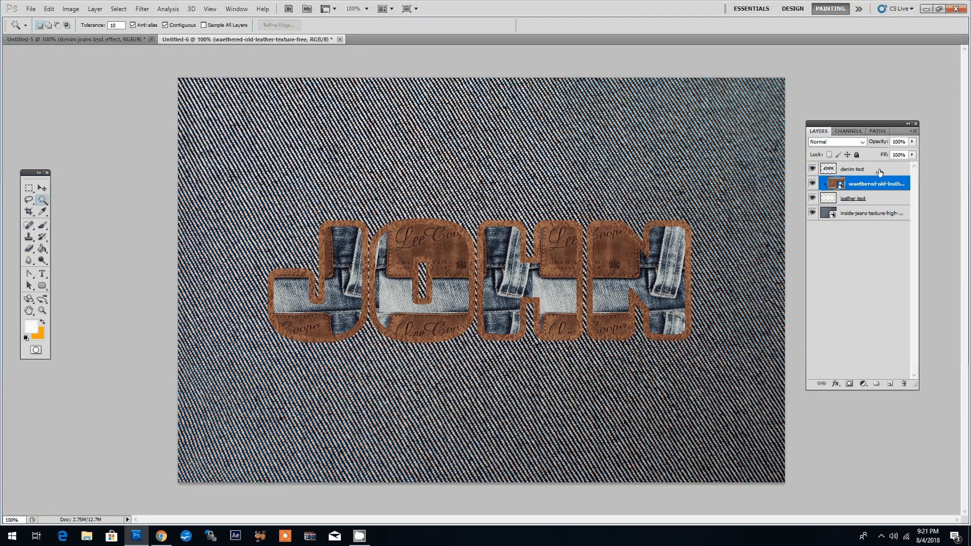
Give leather text Bevel and Emboss (Overlay highlights, size 7, shadow opacity 61) plus a drop shadow
click(856, 198)
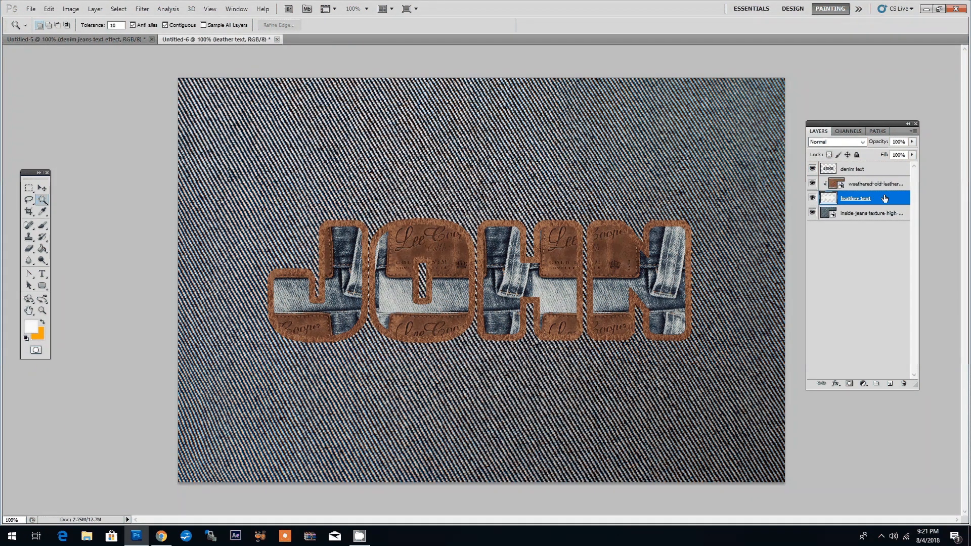
double_click(861, 198)
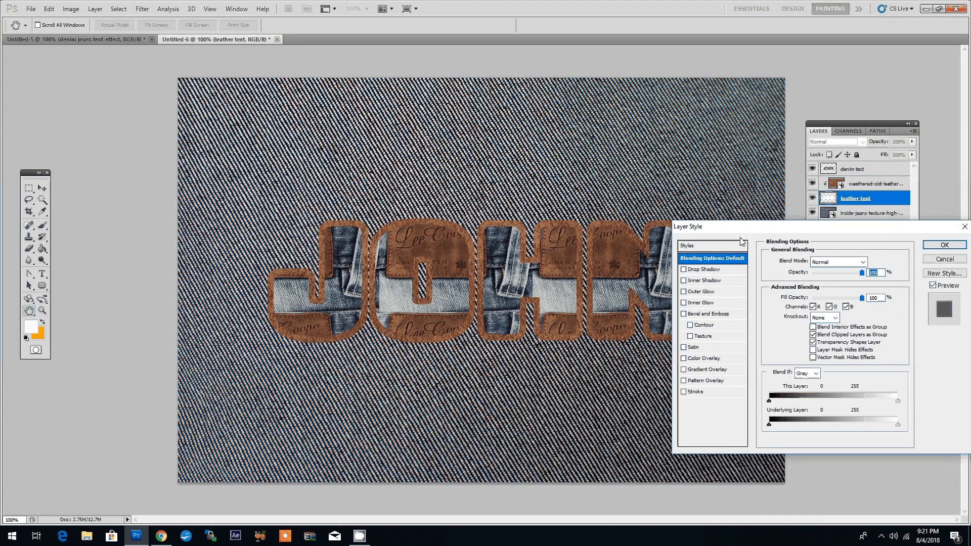
click(706, 313)
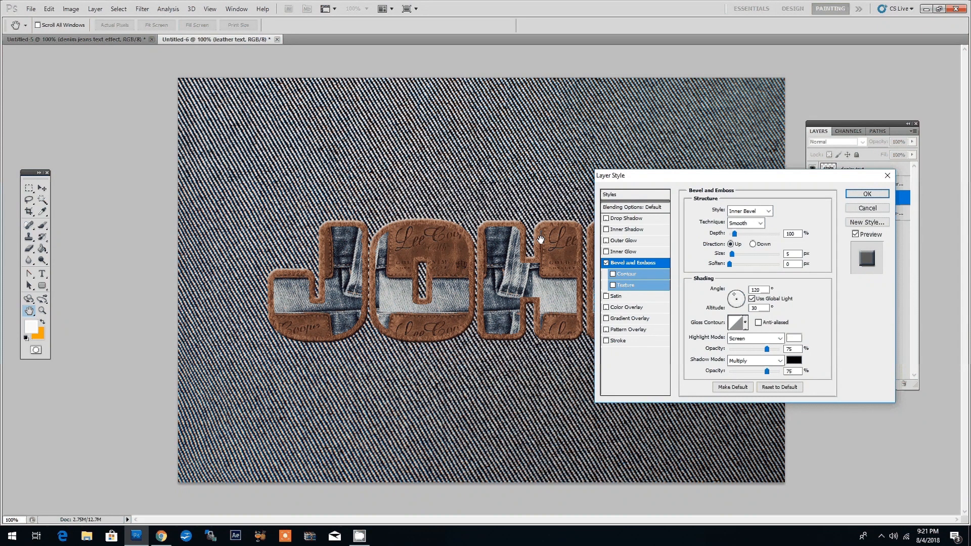
click(753, 339)
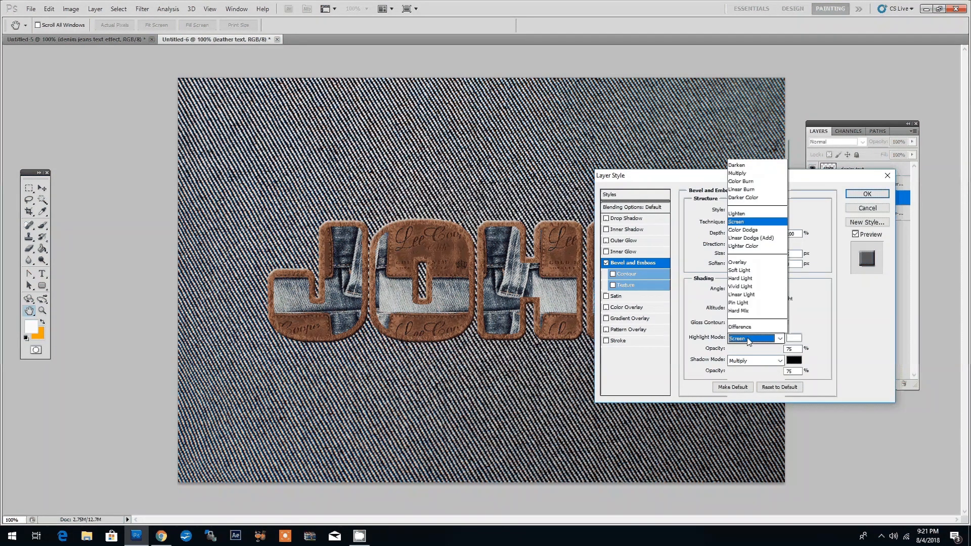
click(737, 262)
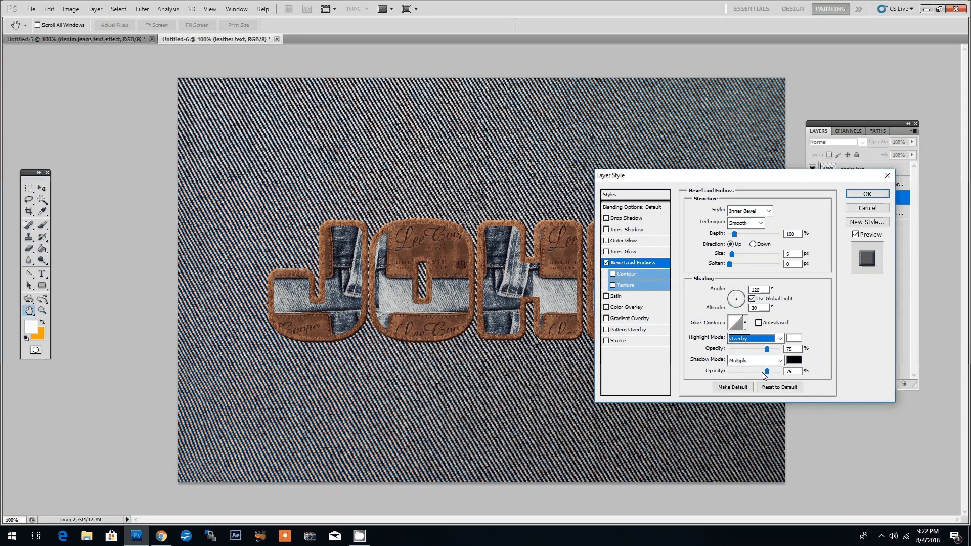
triple_click(791, 370)
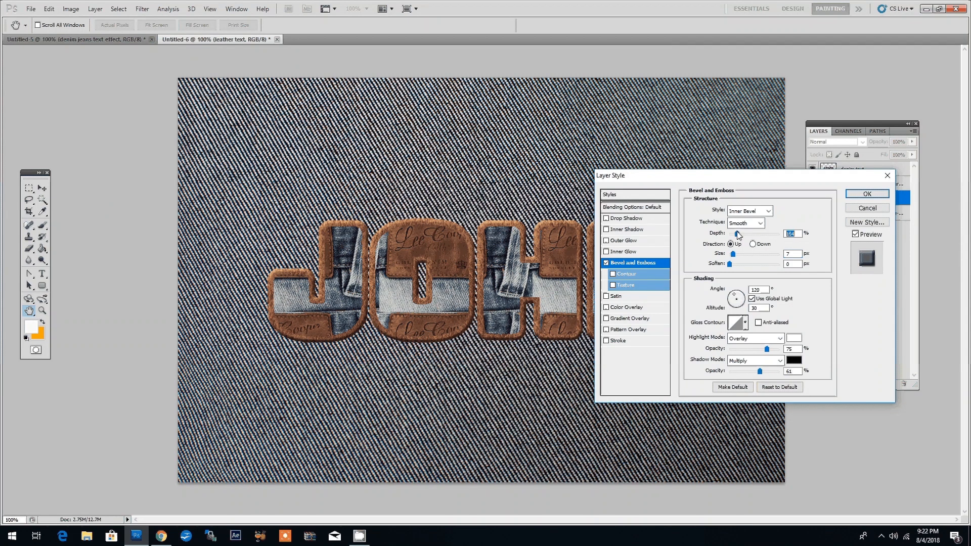
click(623, 218)
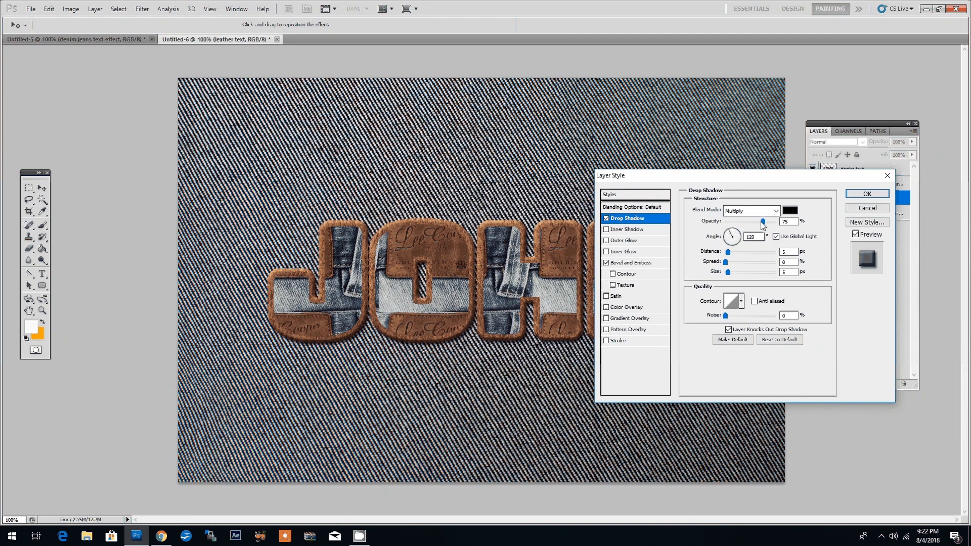
click(865, 193)
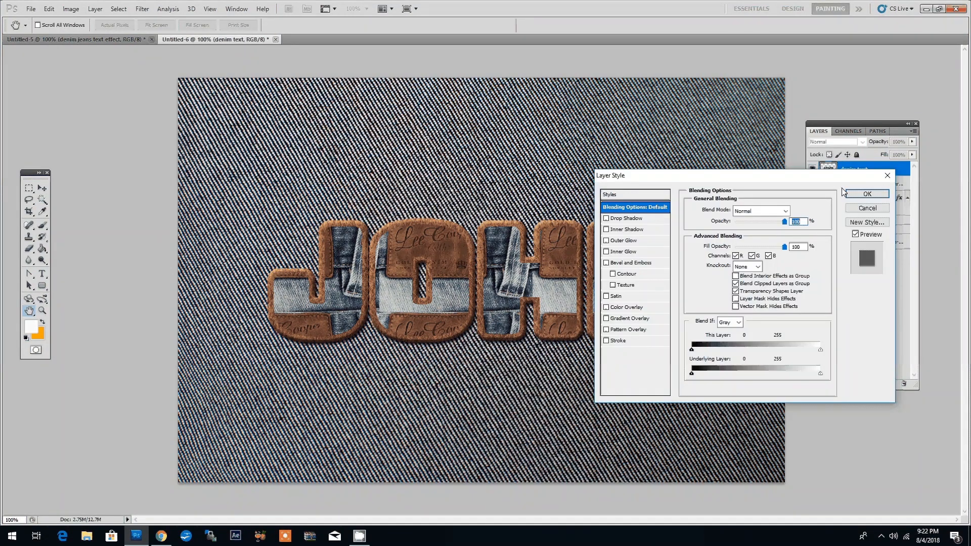
Add Bevel and Emboss (Overlay highlights, depth 123, size 6) and a distance-2 drop shadow to denim text
click(631, 263)
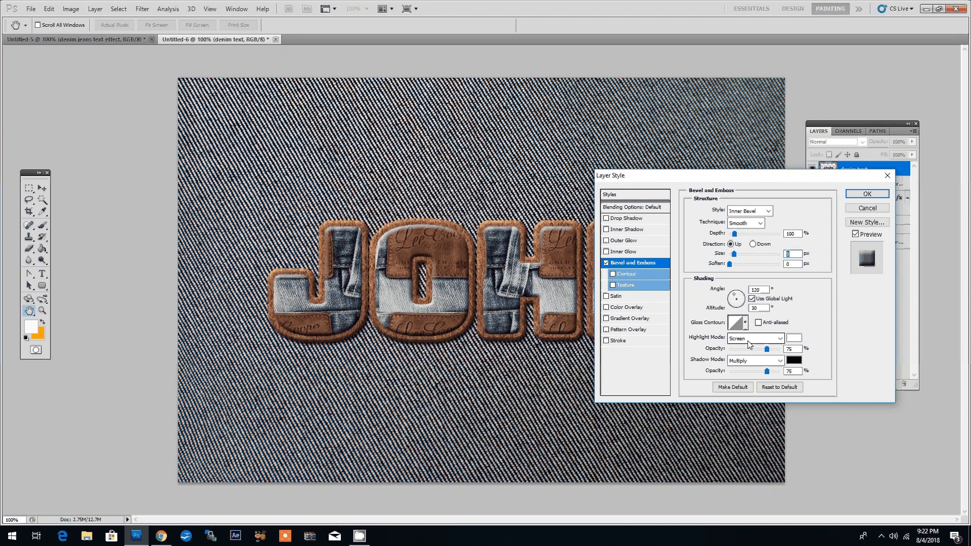
click(754, 337)
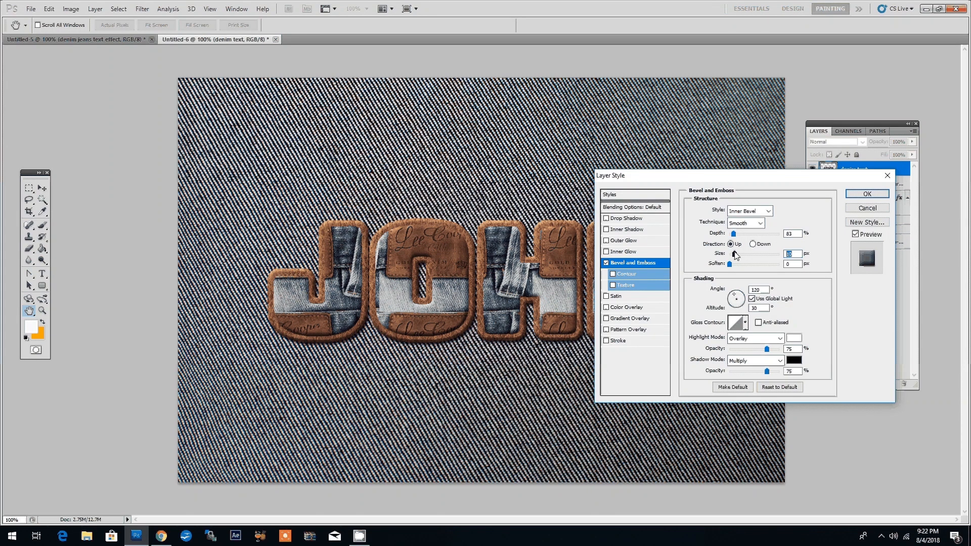
mouse_move(667, 231)
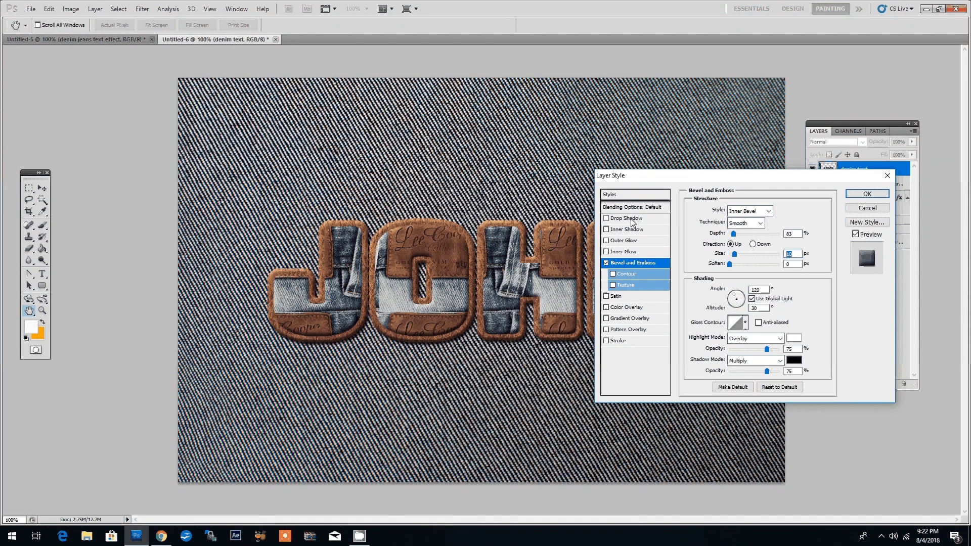
mouse_move(625, 218)
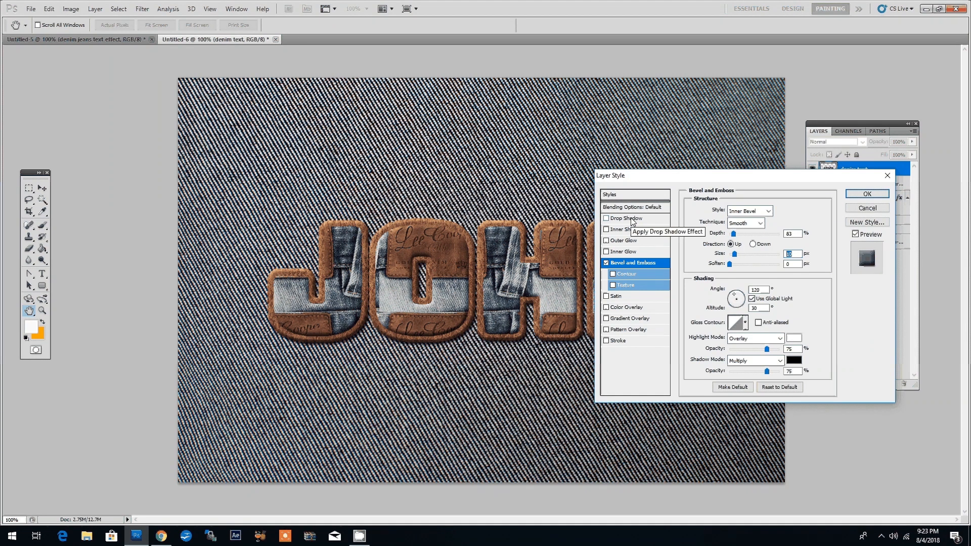
click(624, 218)
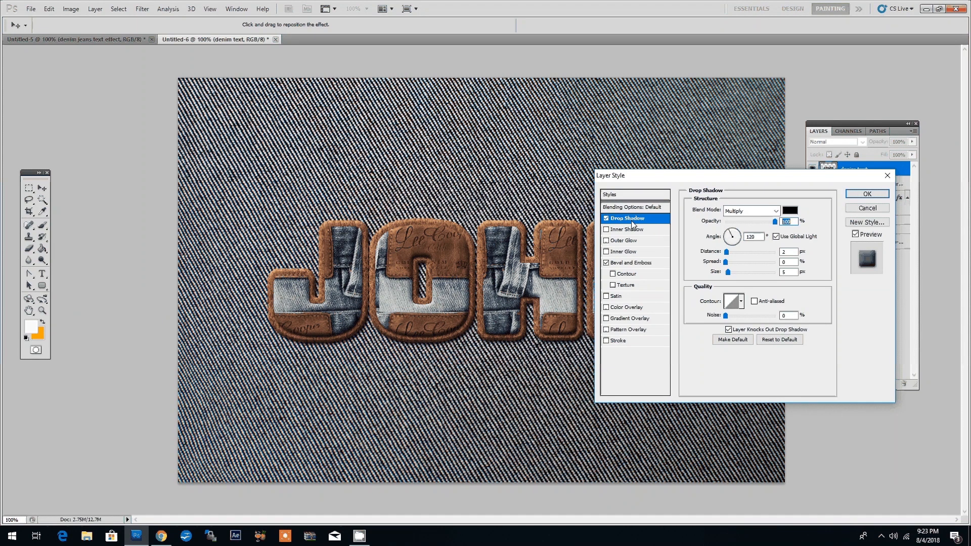
click(632, 262)
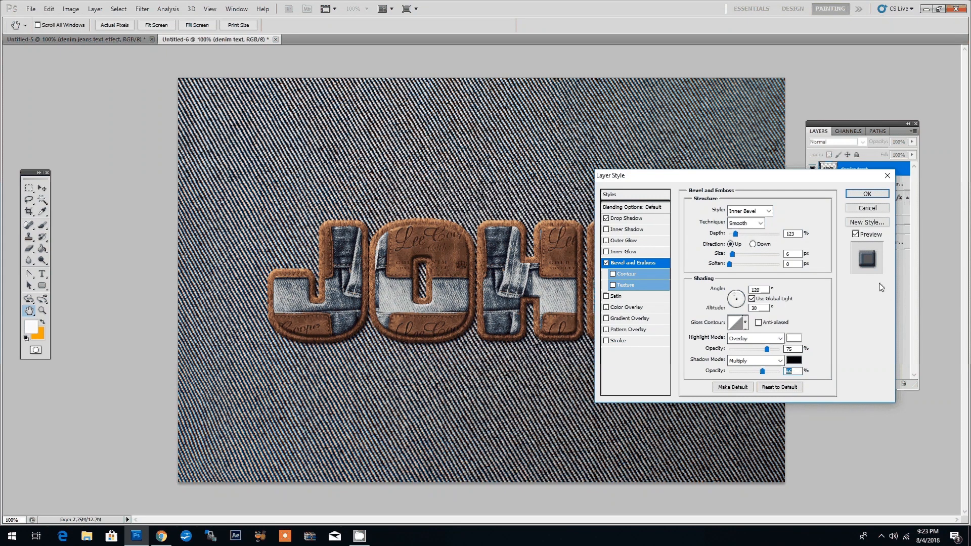
click(866, 194)
text(stitch)
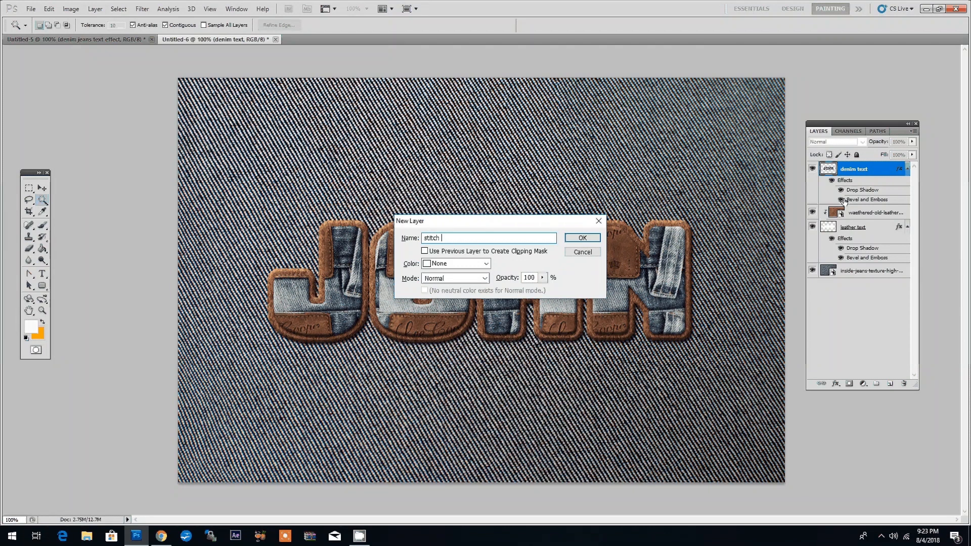
Create a 'stitch border' layer and expand the letter selection by 12 pixels
text(bor)
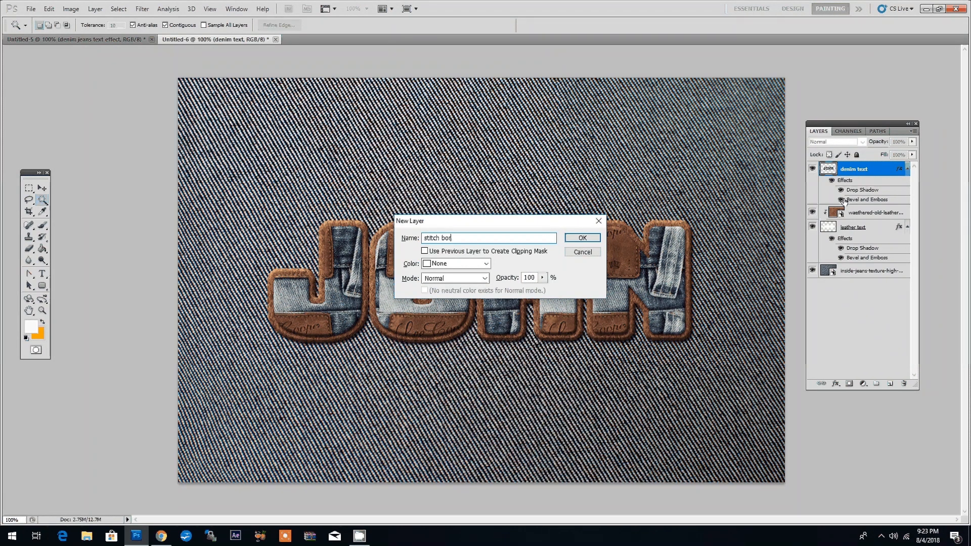
text(der)
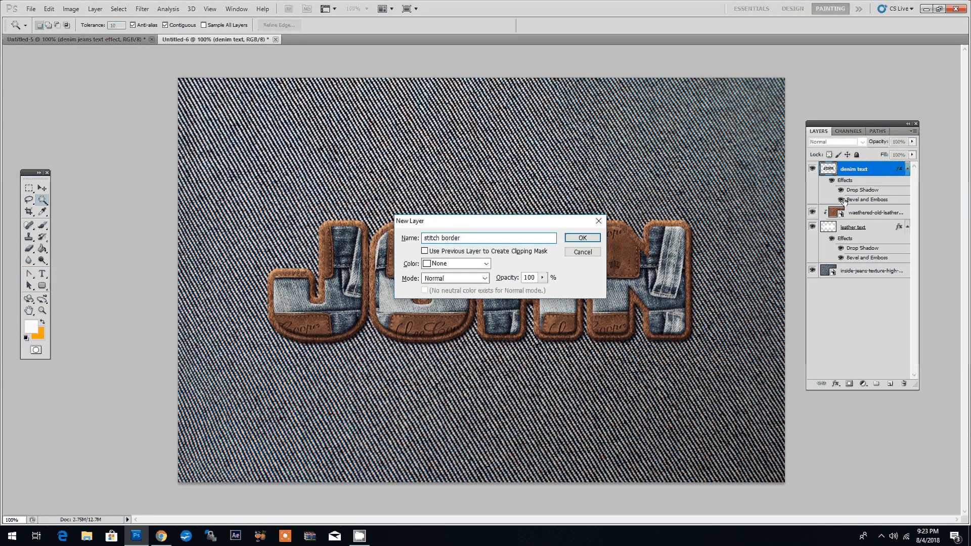
click(581, 238)
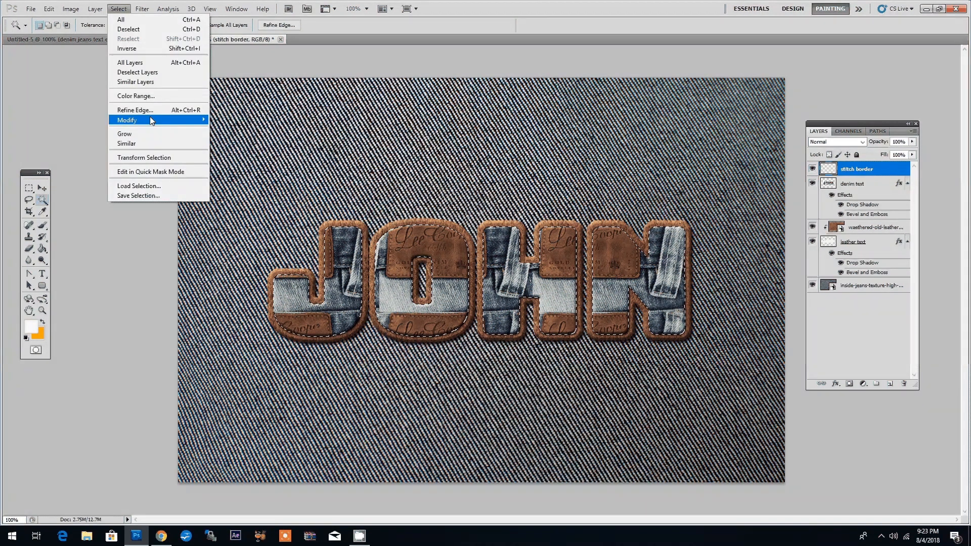
click(127, 121)
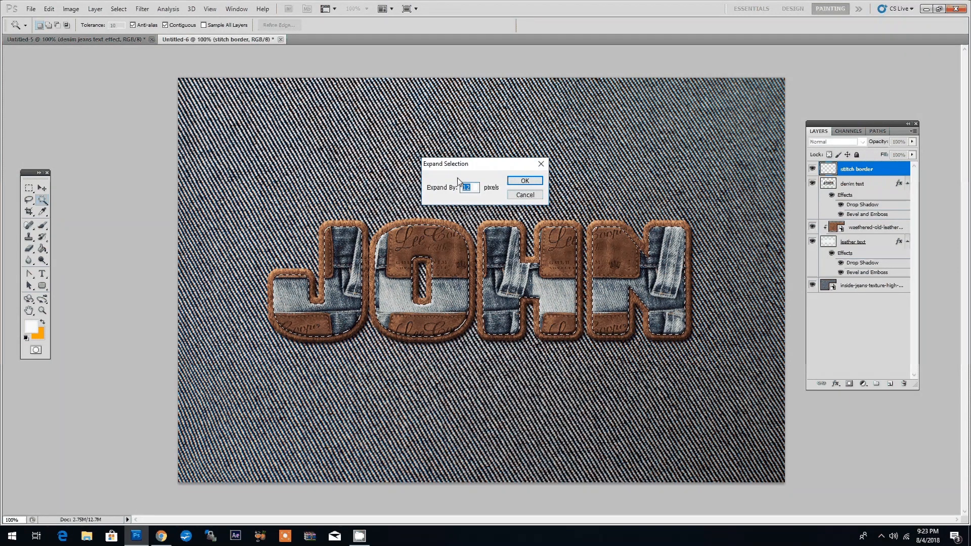
click(523, 180)
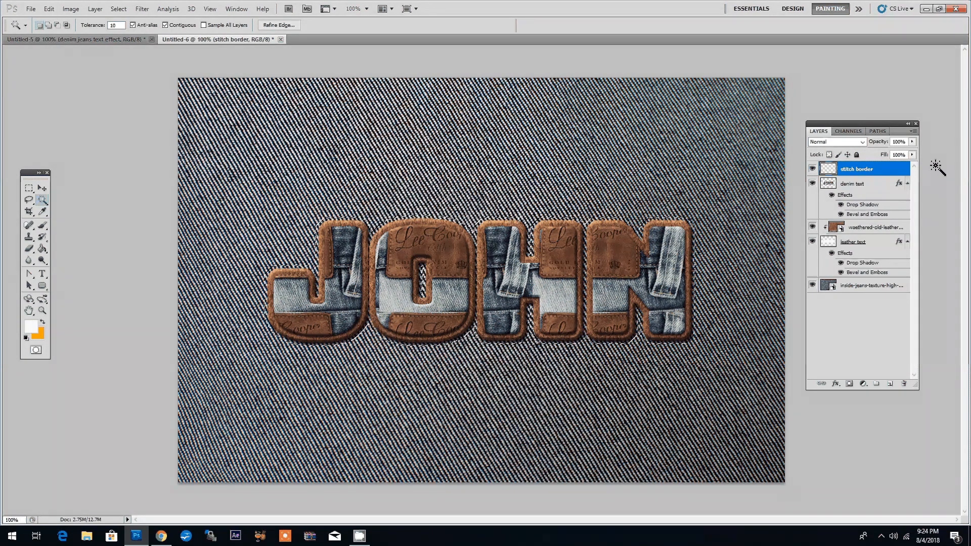
Convert the expanded JOHN selection into a work path from the Paths panel menu
click(877, 130)
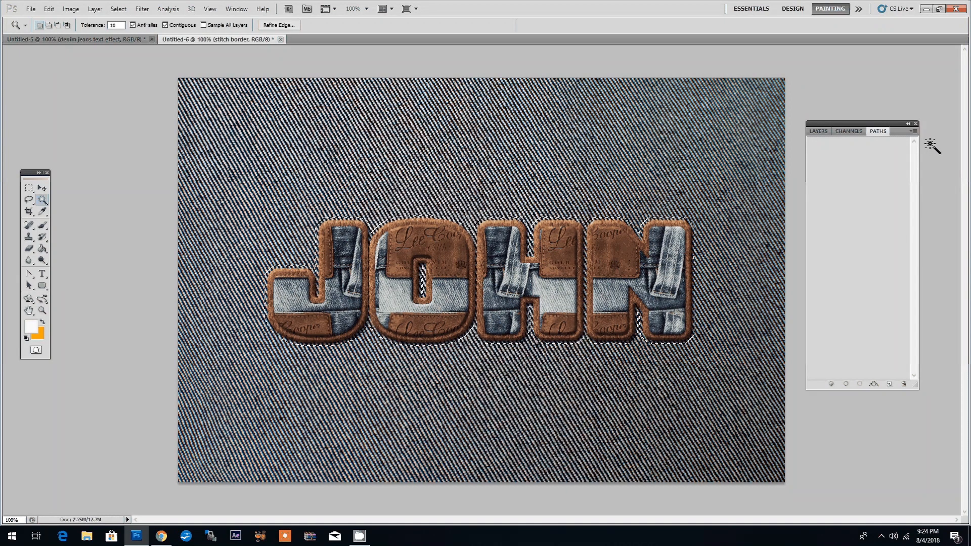
click(911, 131)
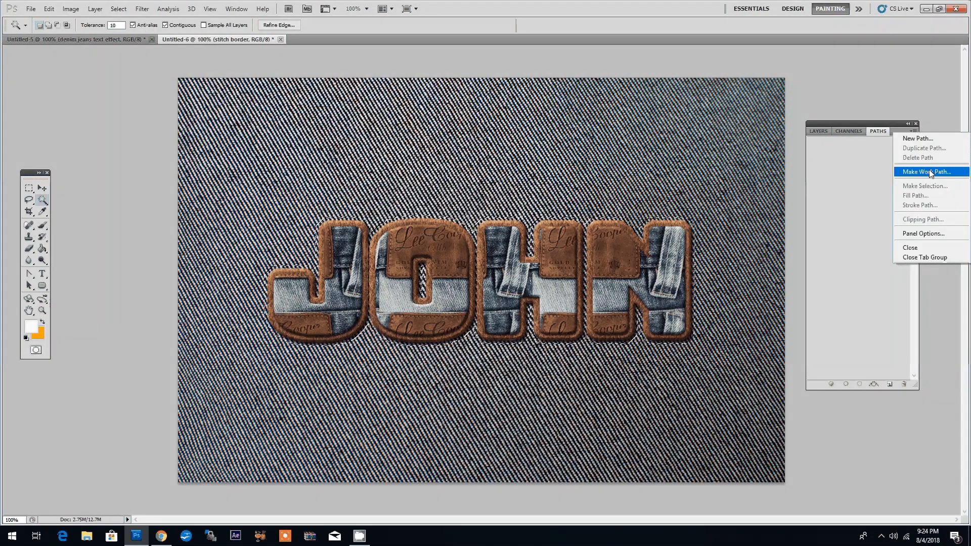
click(818, 130)
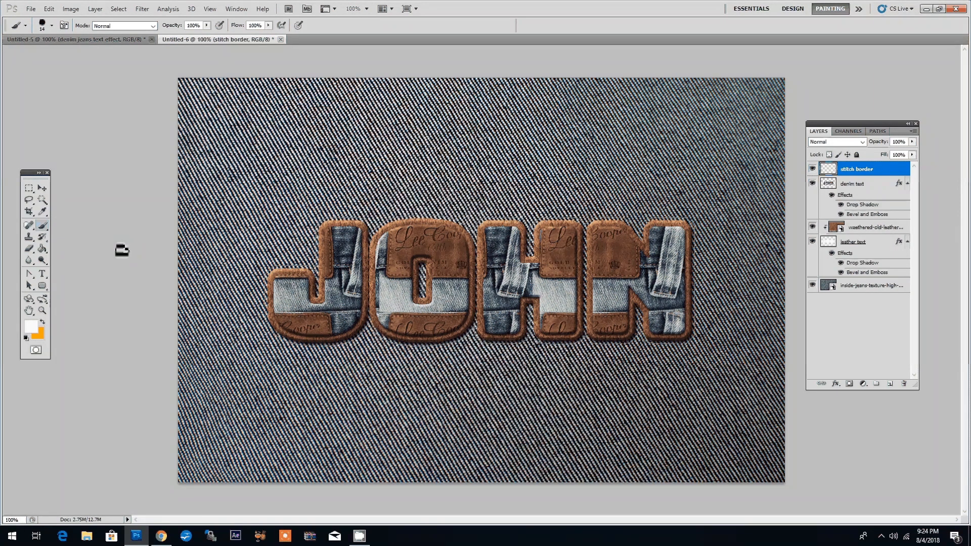
mouse_move(28, 291)
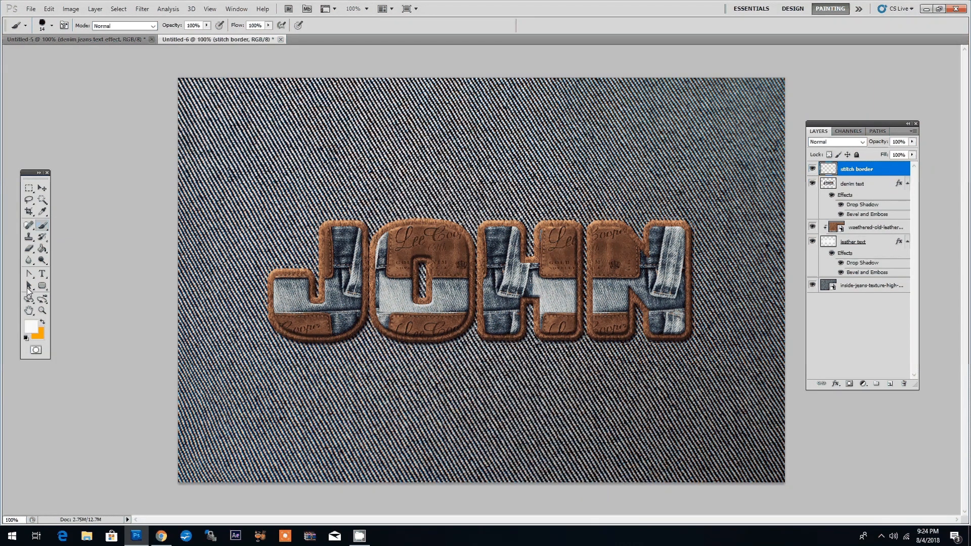
mouse_move(28, 286)
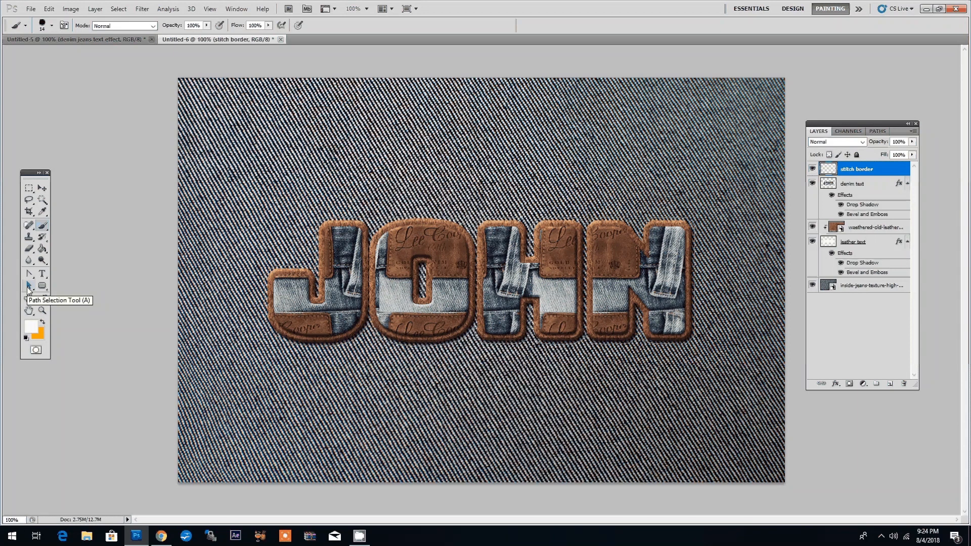
Stroke the JOHN work path with the Brush to draw the dashed stitch line
click(28, 287)
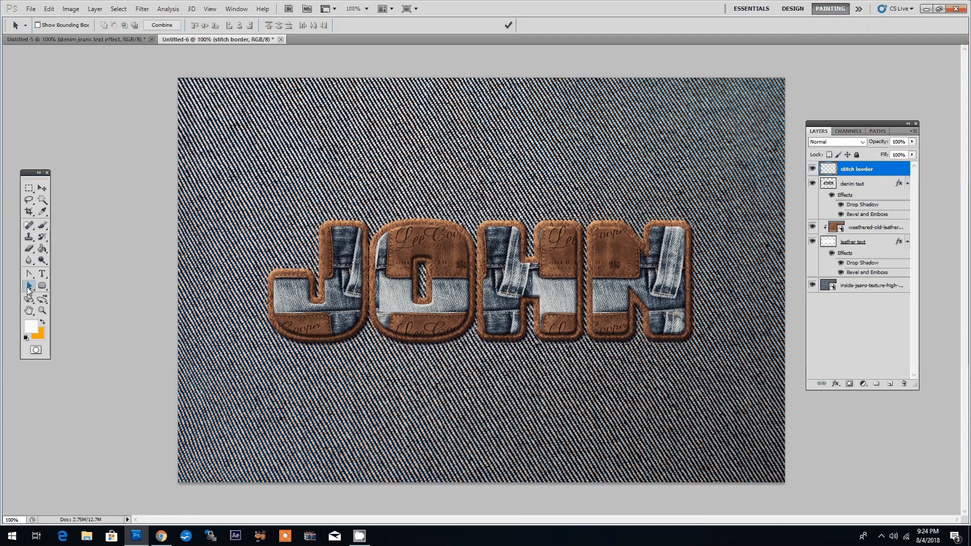
right_click(328, 240)
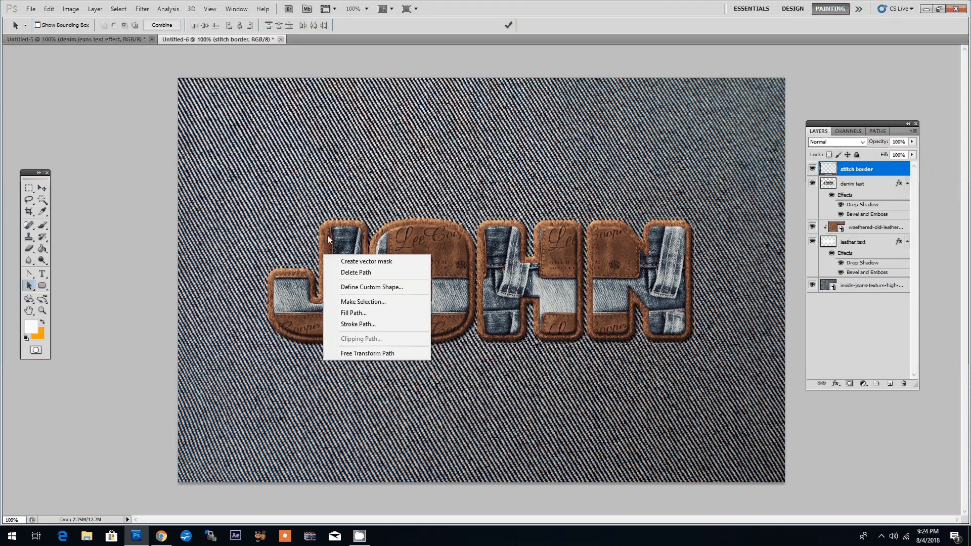
mouse_move(357, 323)
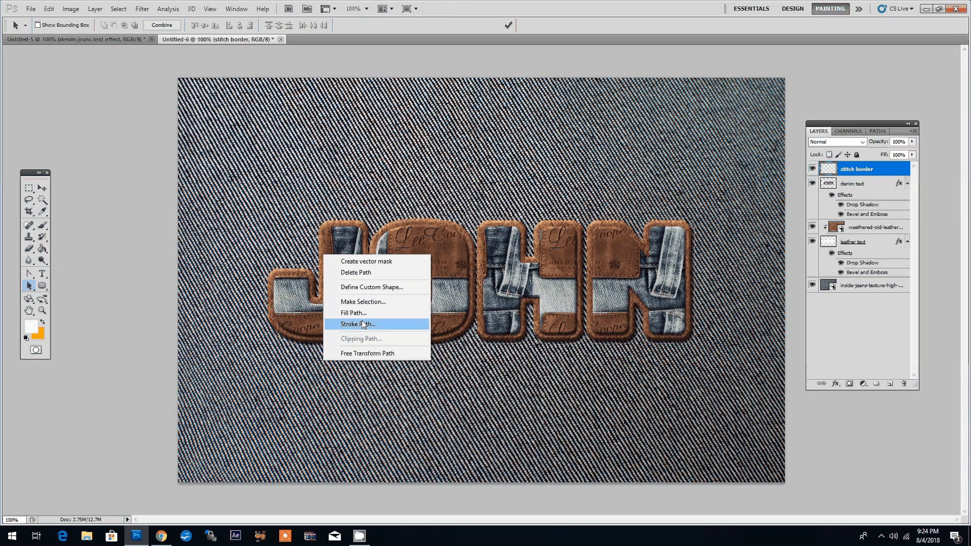
click(354, 324)
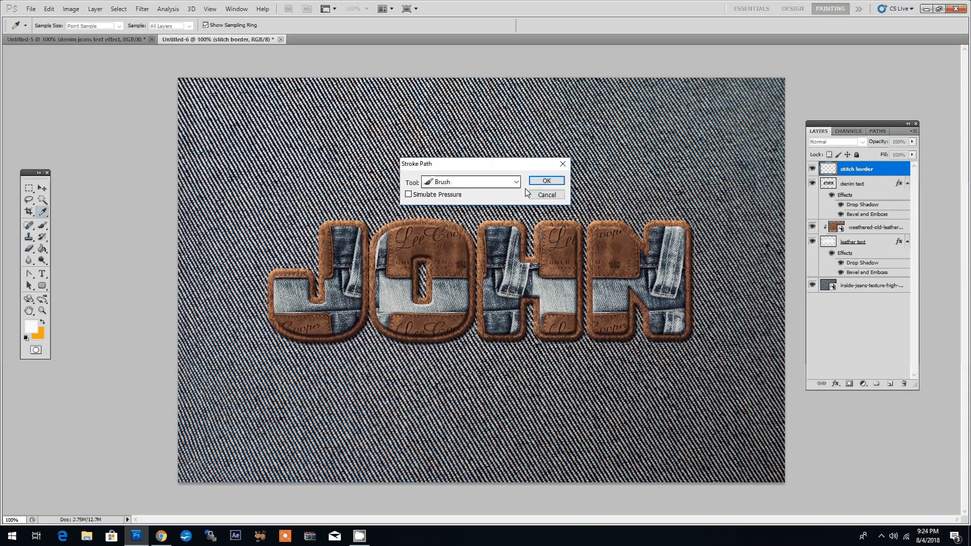
click(545, 180)
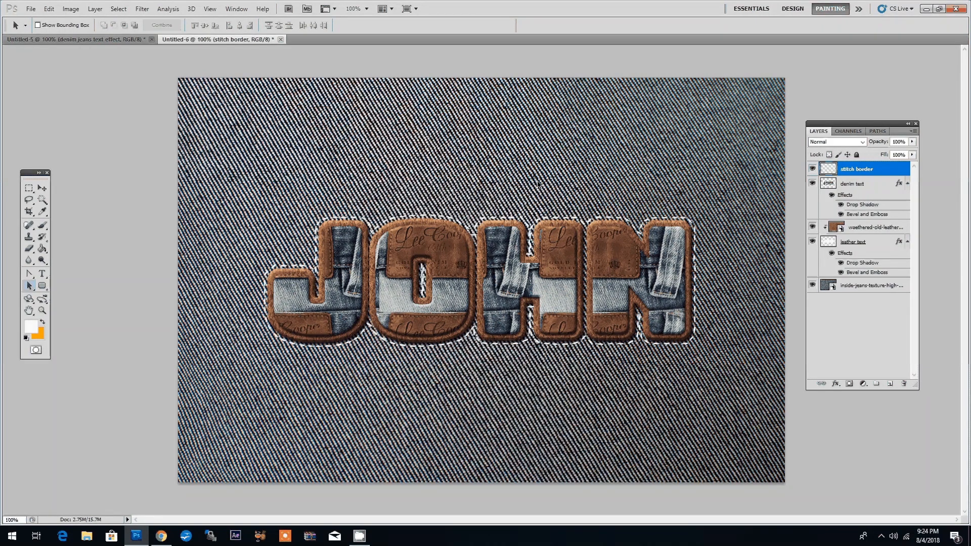
mouse_move(832, 118)
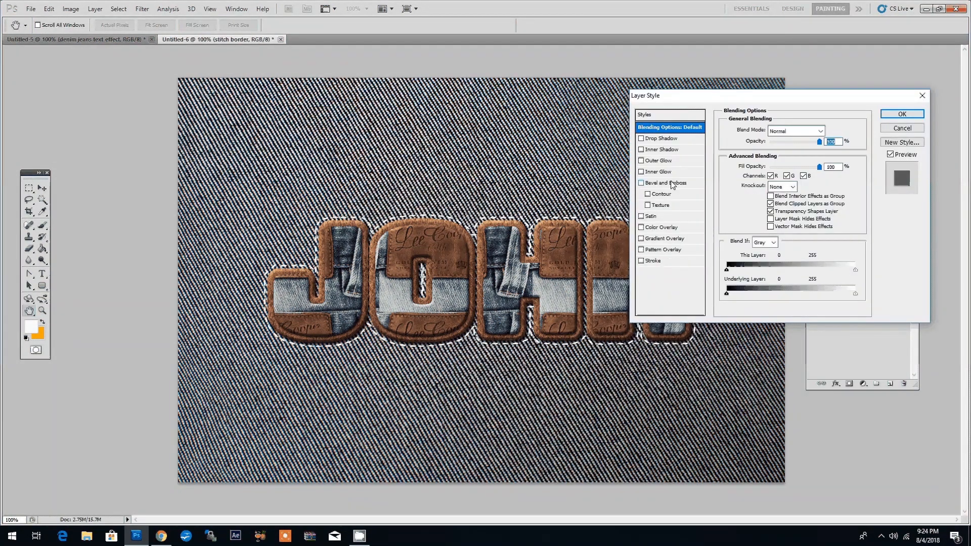
Give the stitches an Overlay-highlight bevel, #f7f0e1 colour overlay, and a small drop shadow
click(791, 258)
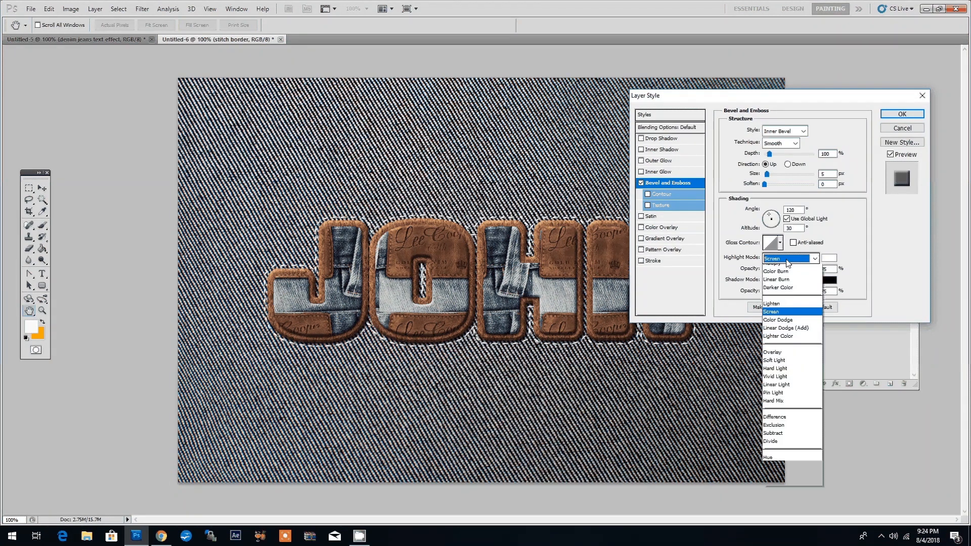
click(772, 352)
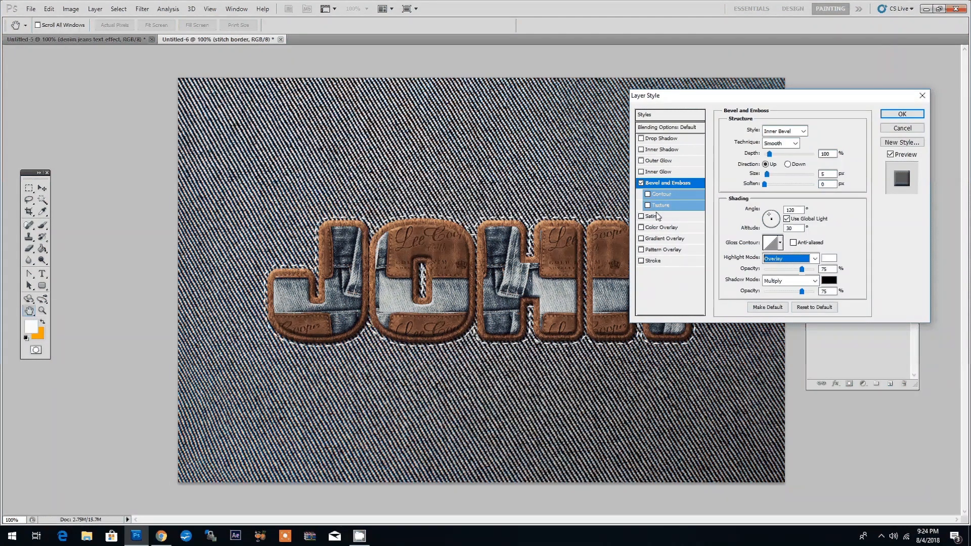
mouse_move(675, 229)
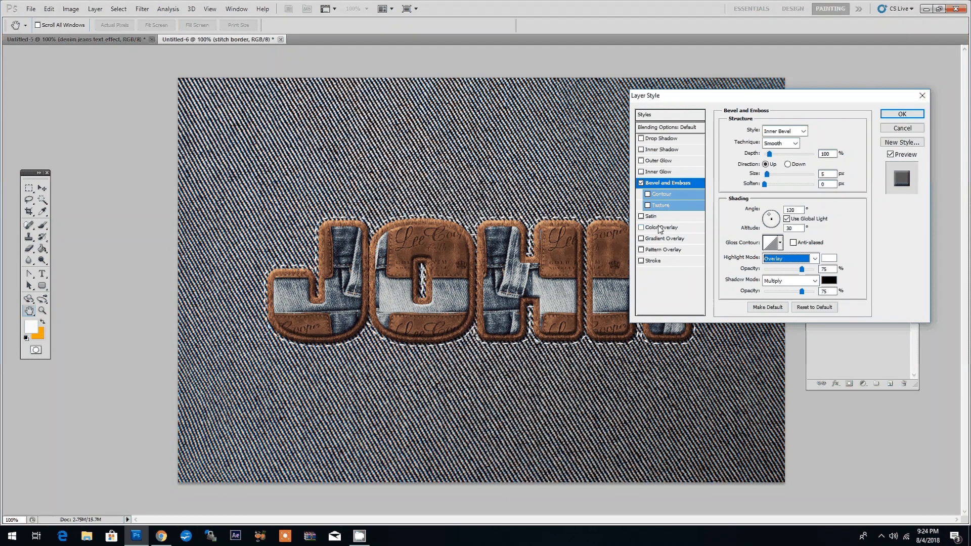
click(659, 227)
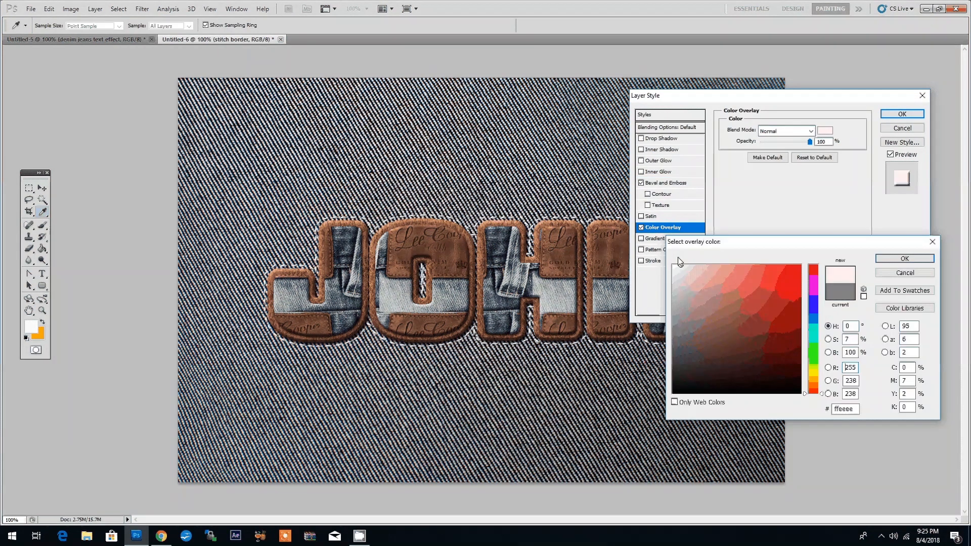
click(813, 378)
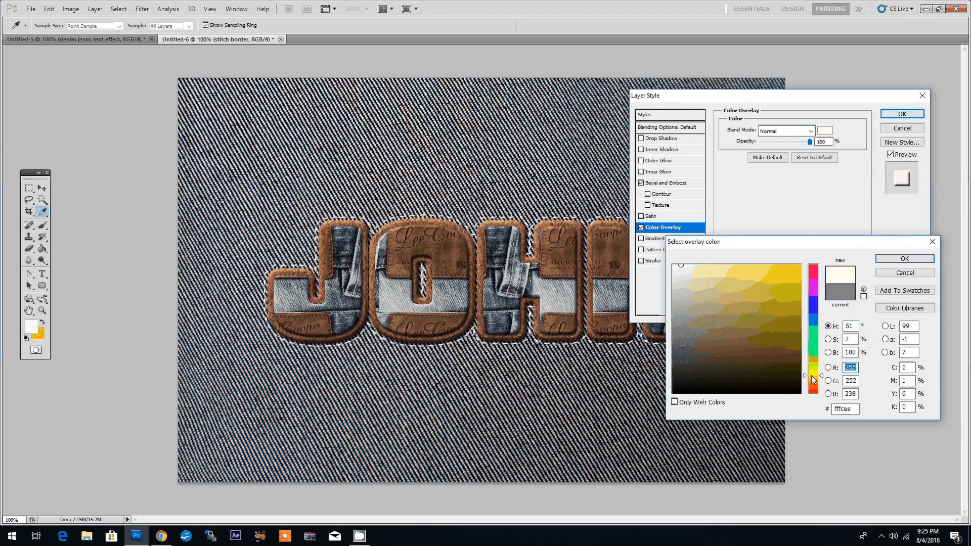
click(684, 268)
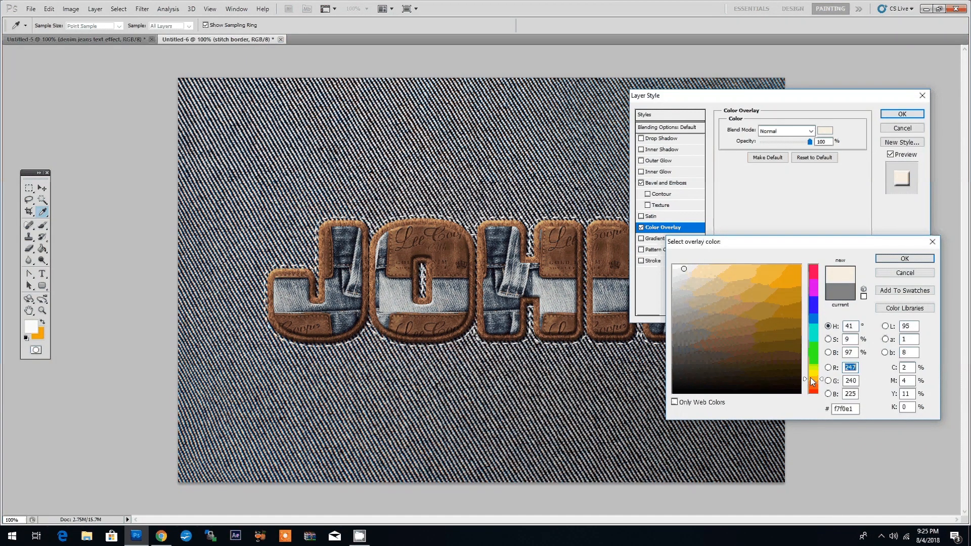
click(903, 258)
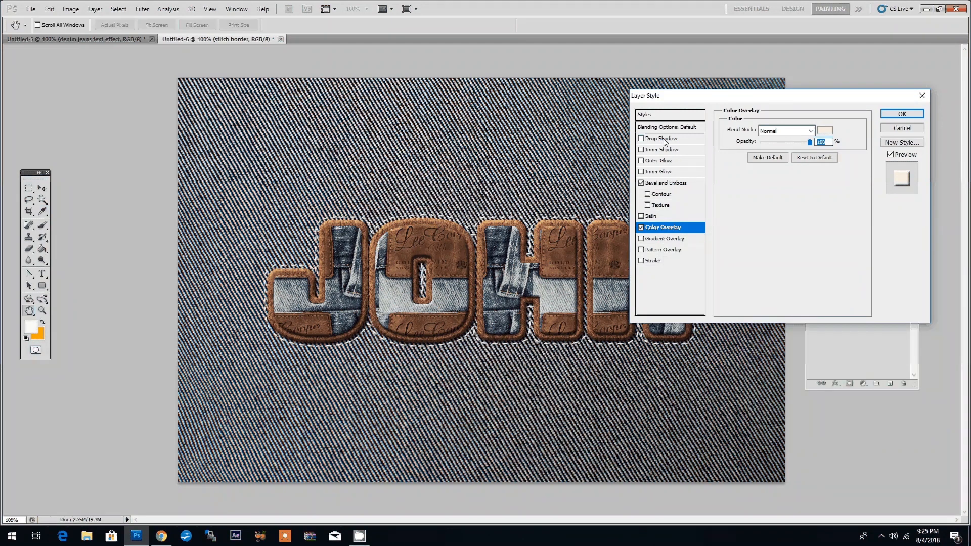
click(659, 138)
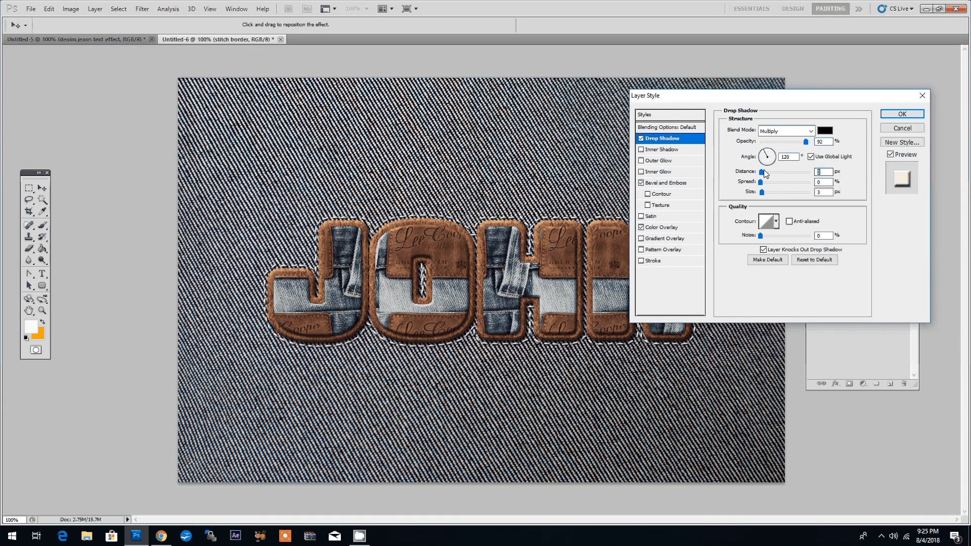
triple_click(822, 171)
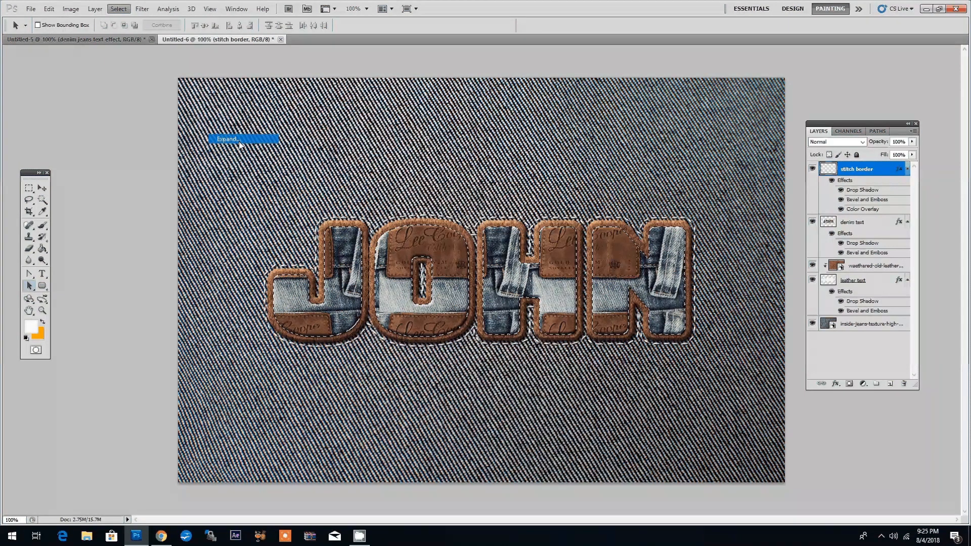
Expand the selection again, make a work path, and brush-stroke it for outer stitches
click(227, 138)
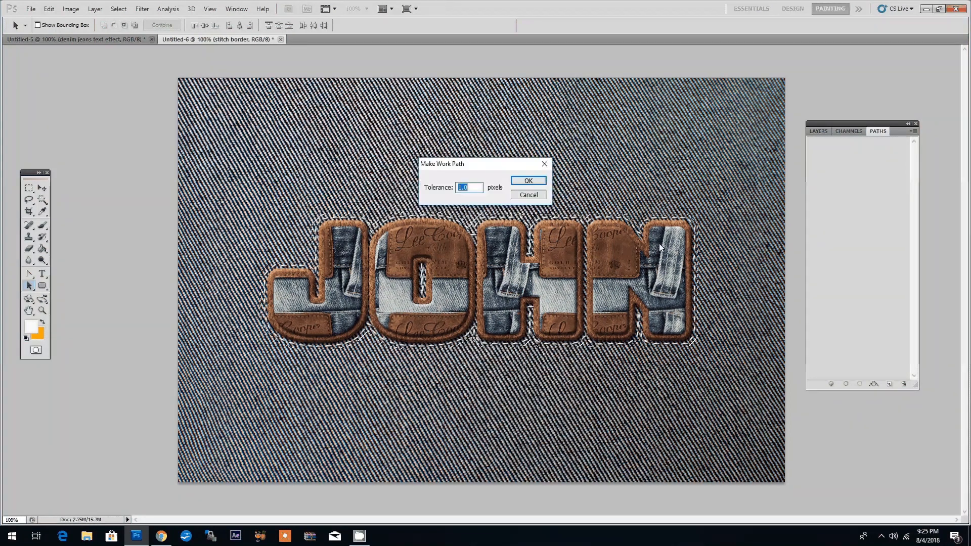
click(527, 180)
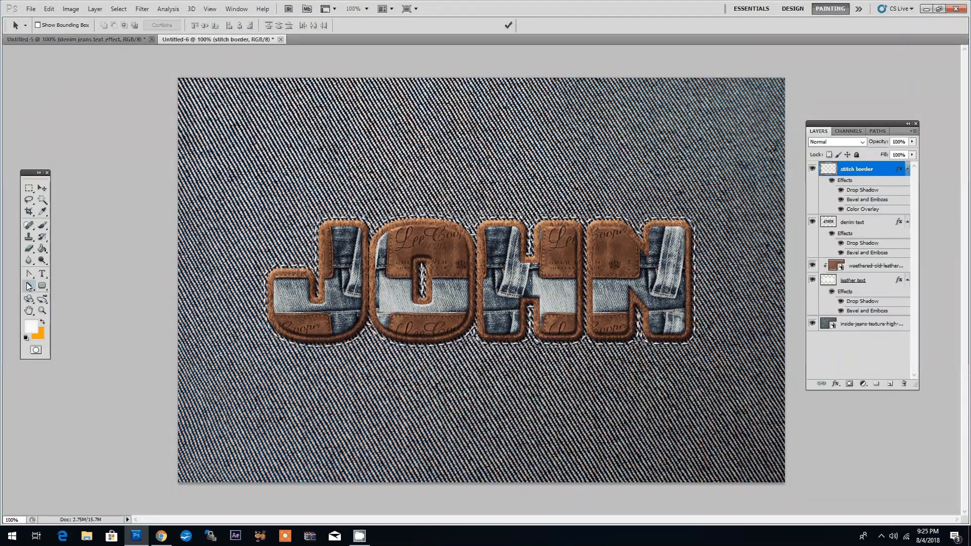
mouse_move(29, 284)
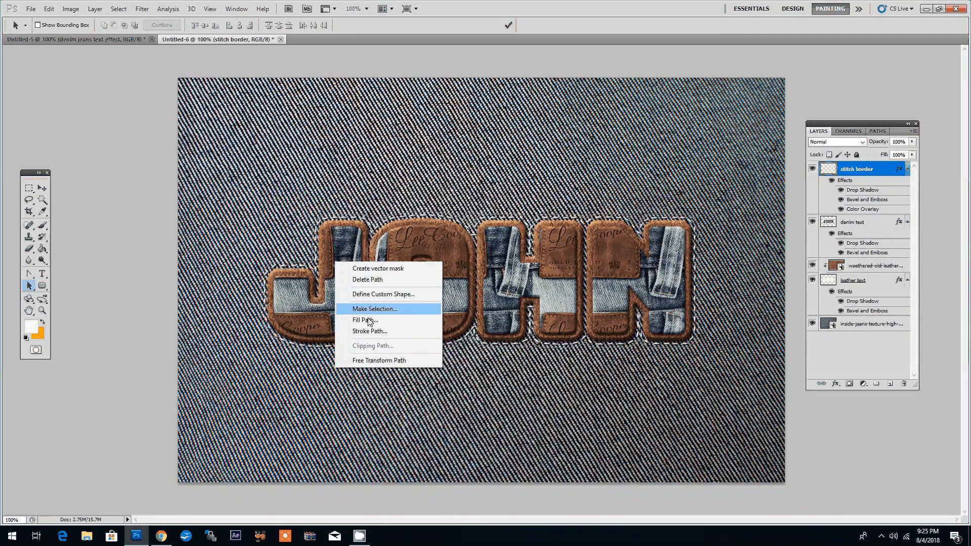
click(369, 332)
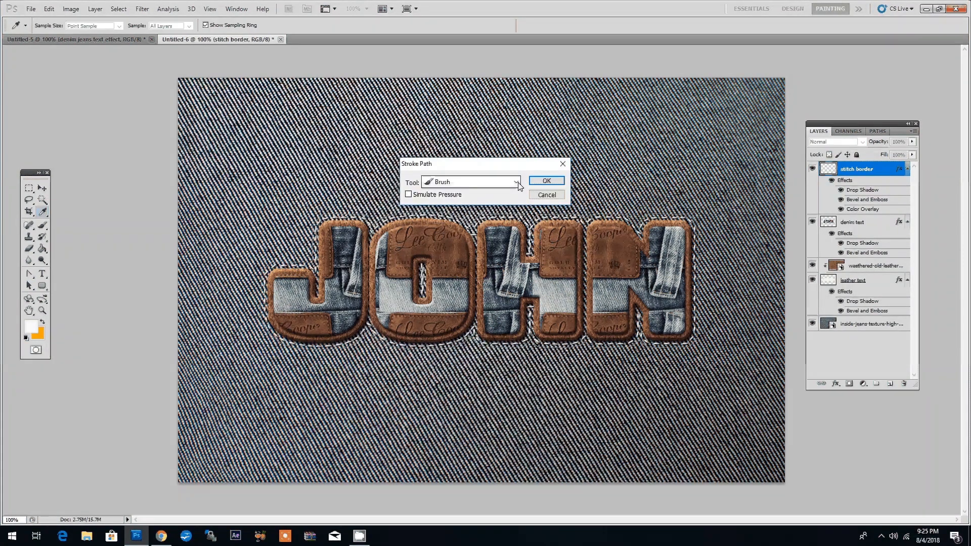
click(546, 180)
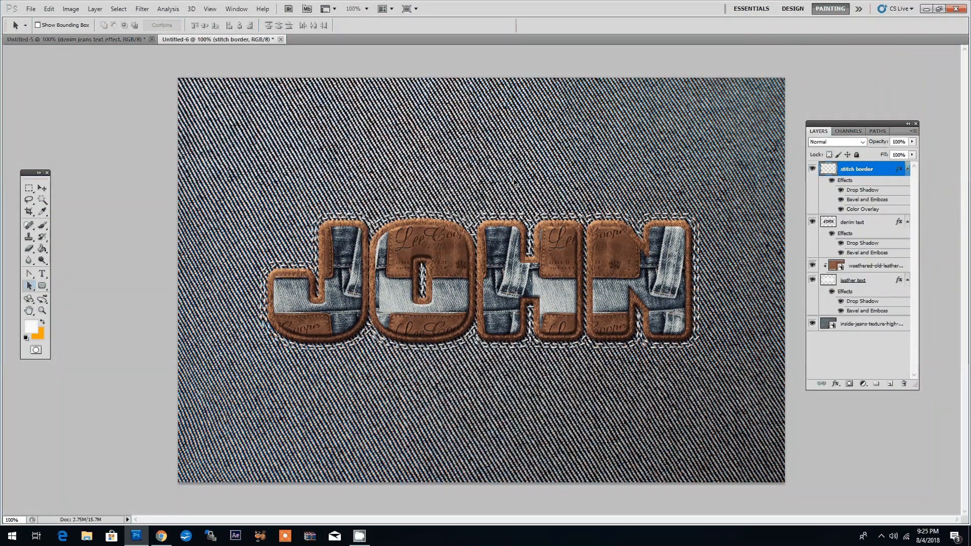
mouse_move(386, 291)
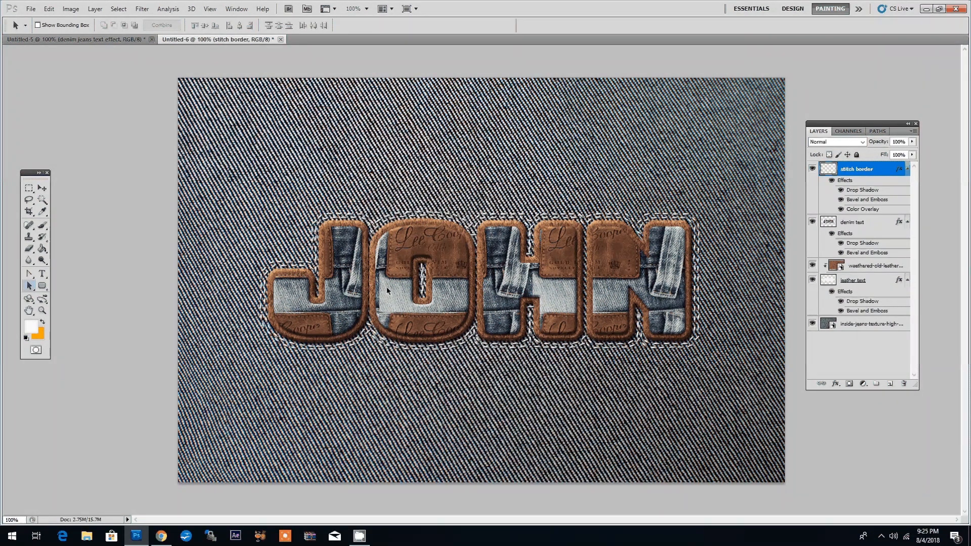
mouse_move(601, 298)
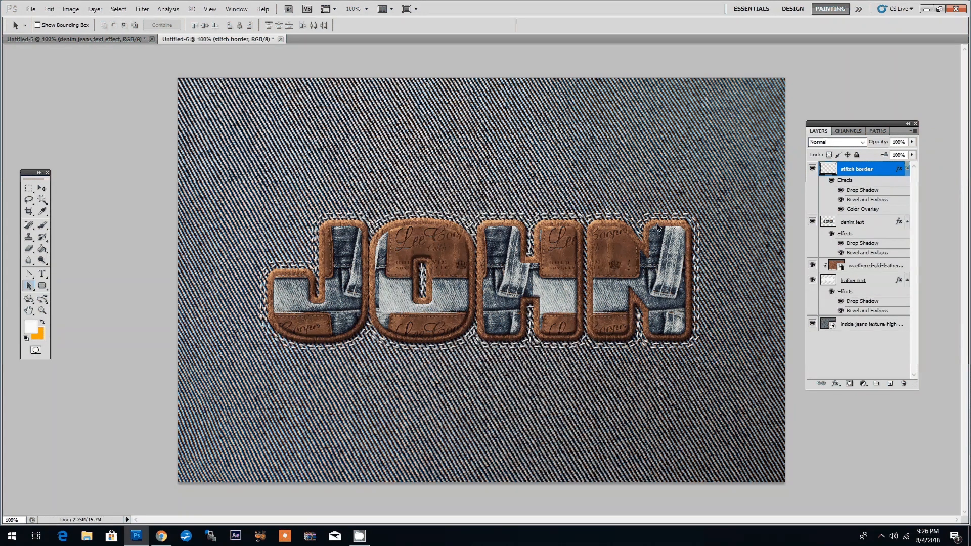
mouse_move(648, 223)
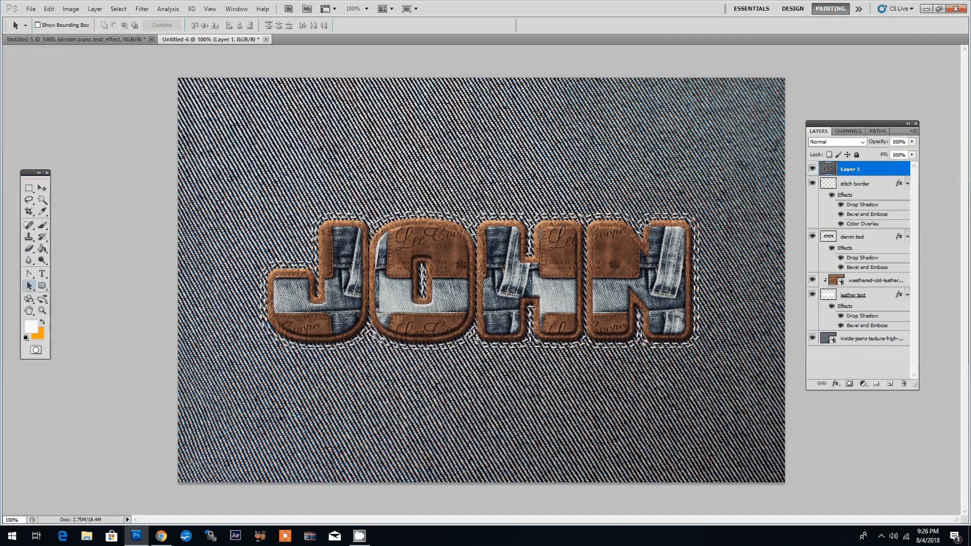
mouse_move(517, 330)
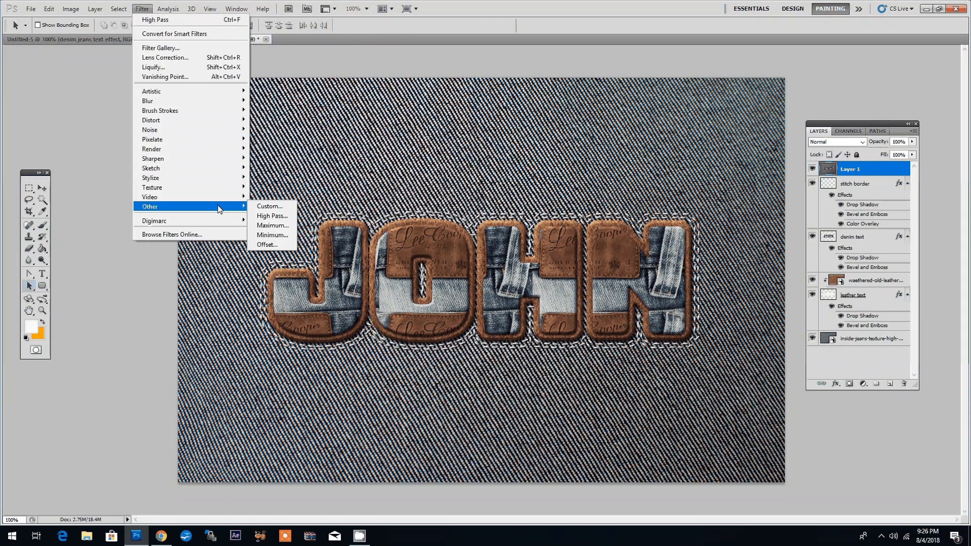
Apply High Pass at 1.5 pixels to the merged top layer and blend it as Overlay
click(271, 216)
text(1.5)
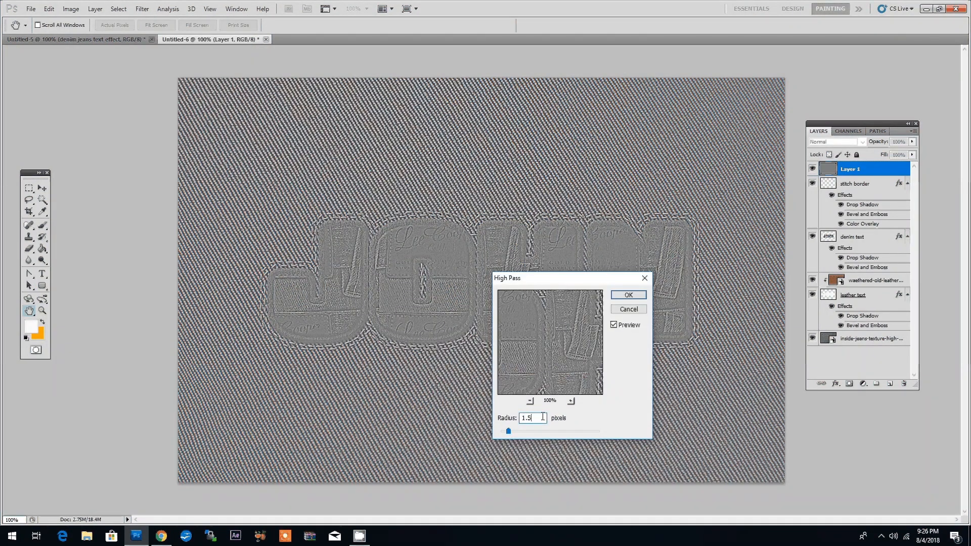
click(627, 294)
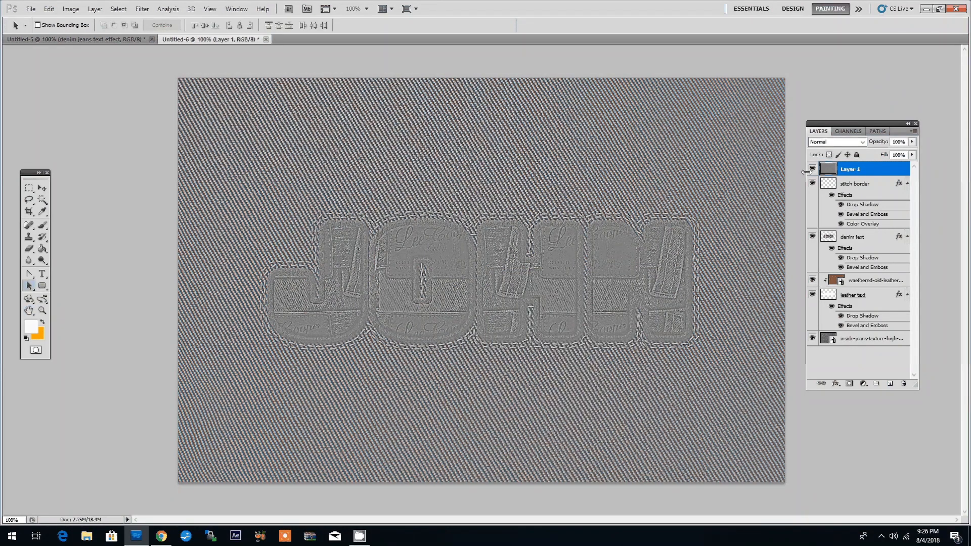
click(835, 142)
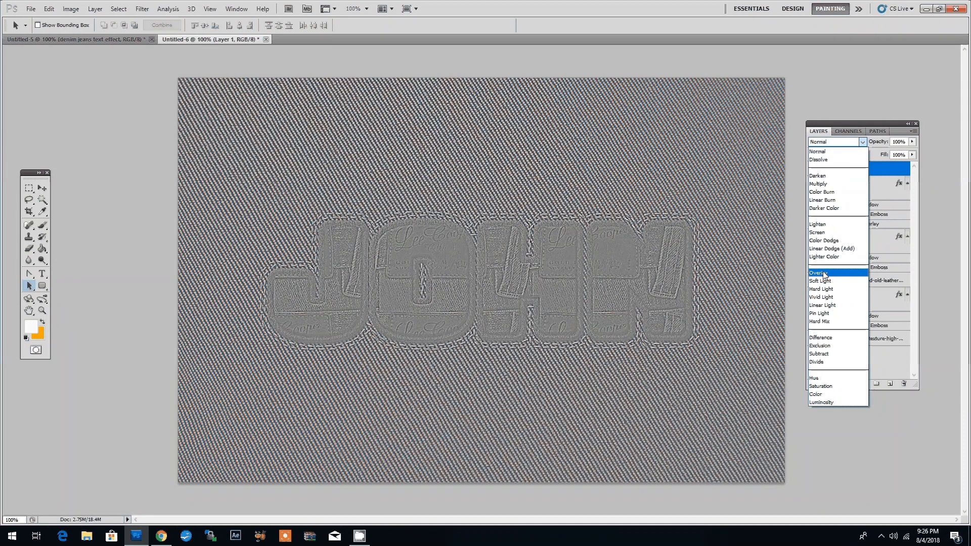
click(818, 272)
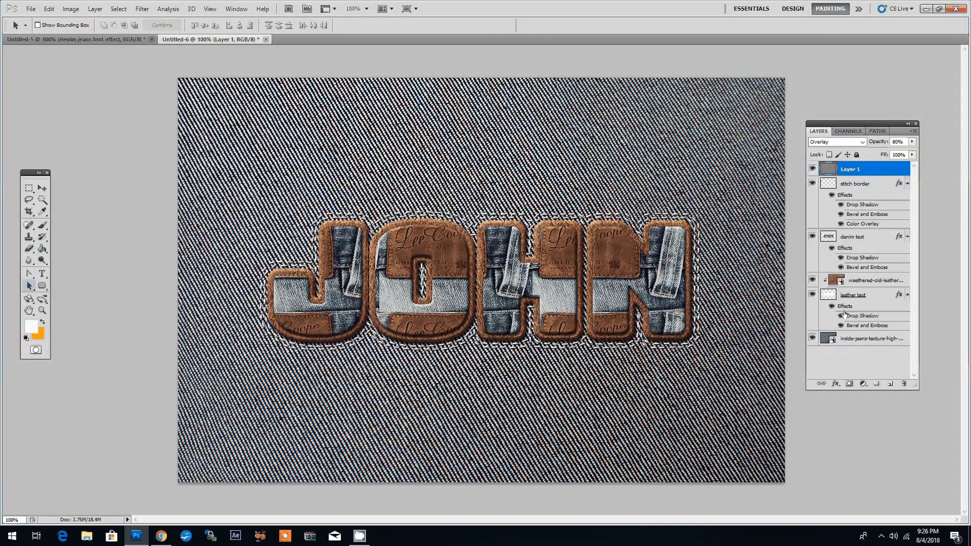
Close the working document, leaving the finished grouped JOHN design showing
click(266, 39)
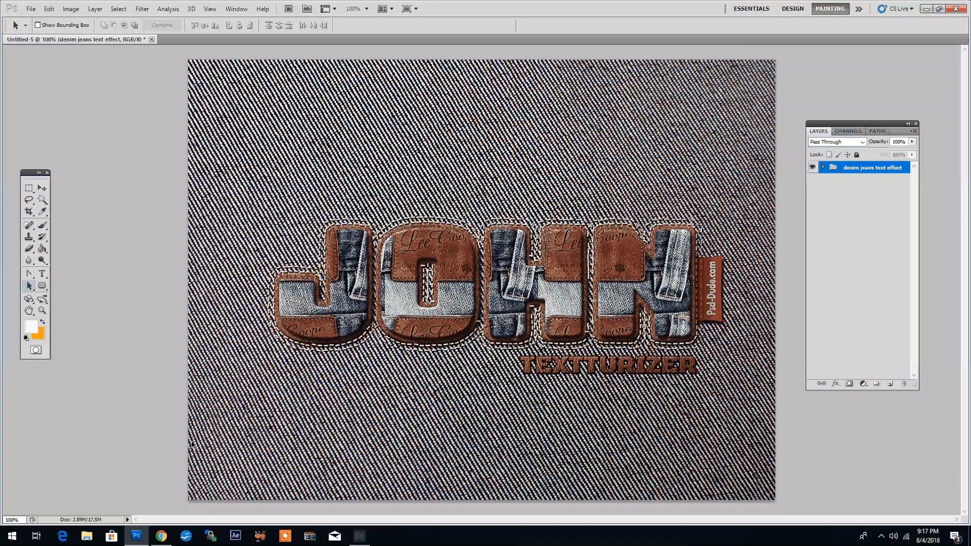